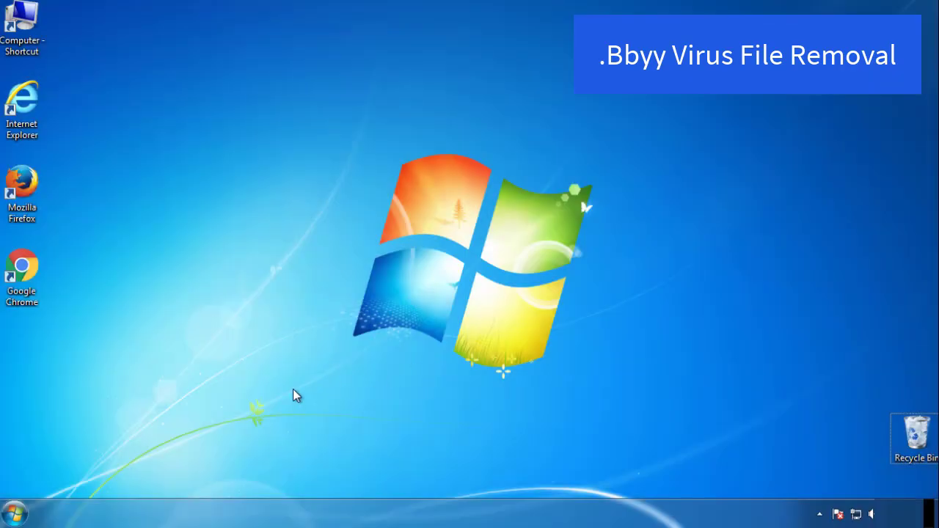
# Launch msconfig from Start search, enable Safe boot (Minimal) on the Boot tab, and restart into Safe Mode
pyautogui.click(13, 514)
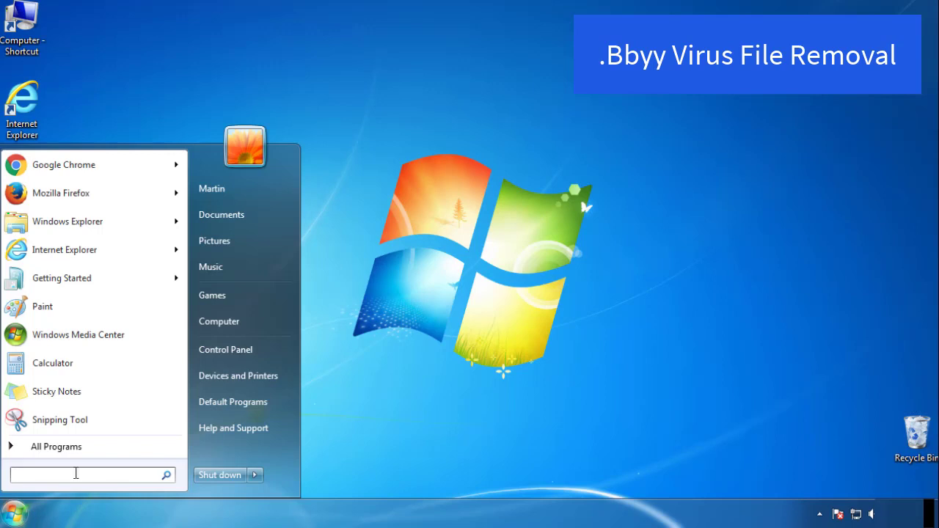
pyautogui.write('mscon')
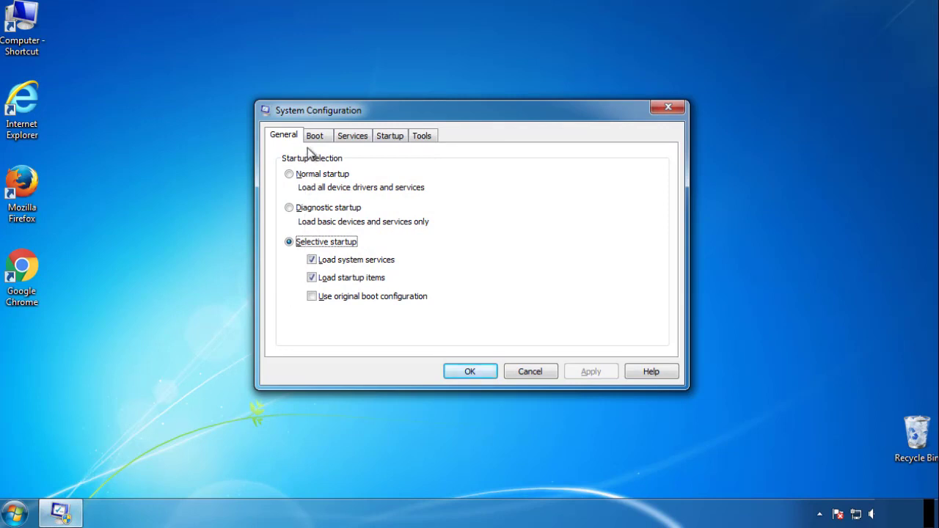
pyautogui.click(314, 135)
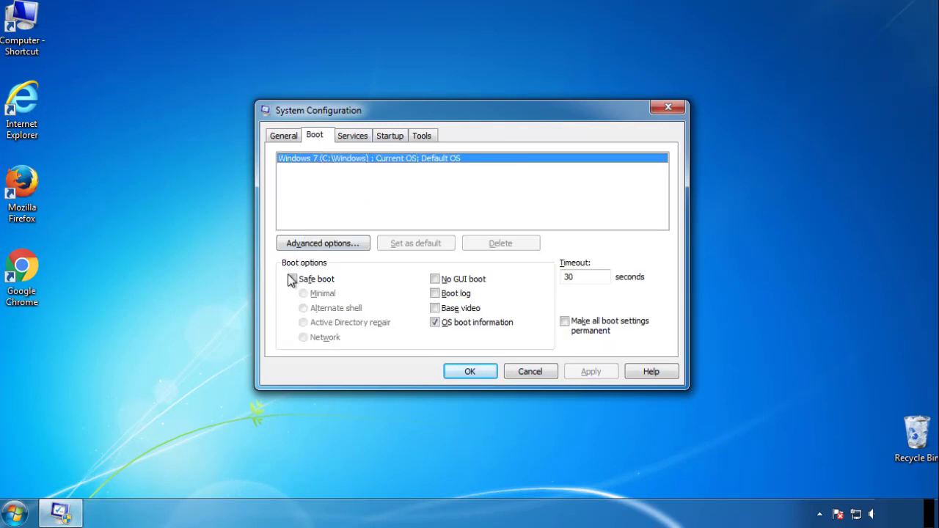
pyautogui.click(292, 279)
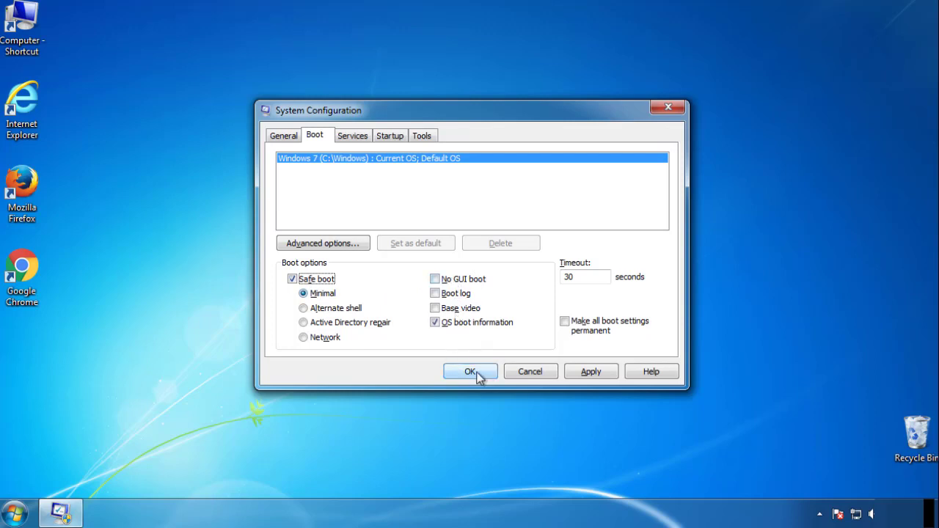
pyautogui.click(469, 371)
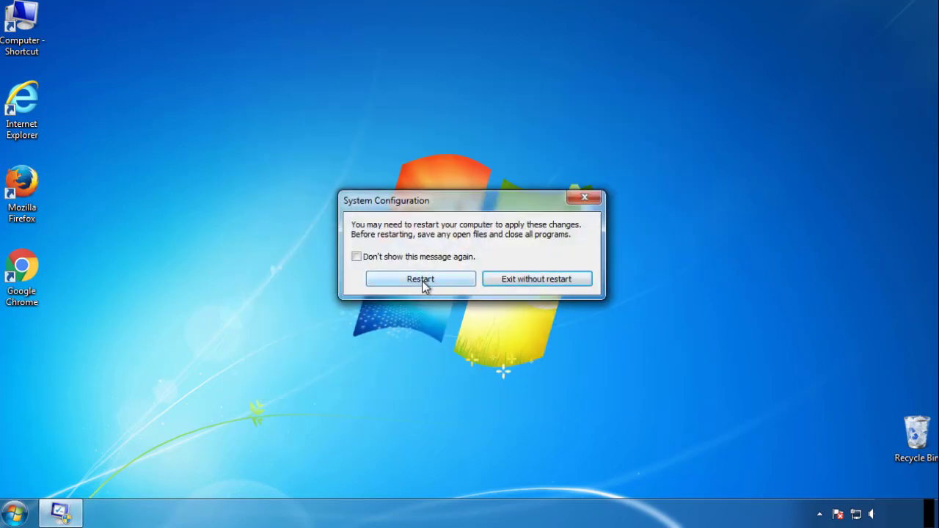
pyautogui.click(420, 279)
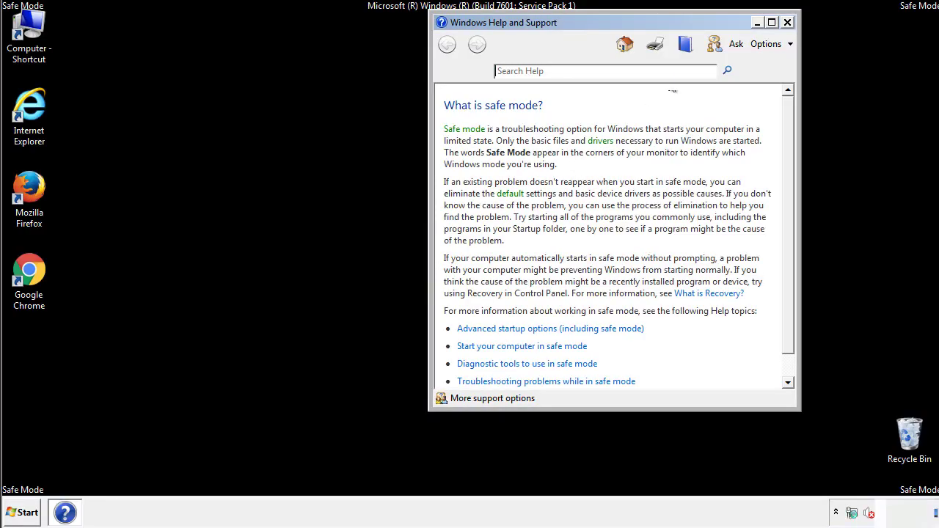
# Close the Safe Mode help, then set Folder Options to show hidden files, folders and drives
pyautogui.click(787, 22)
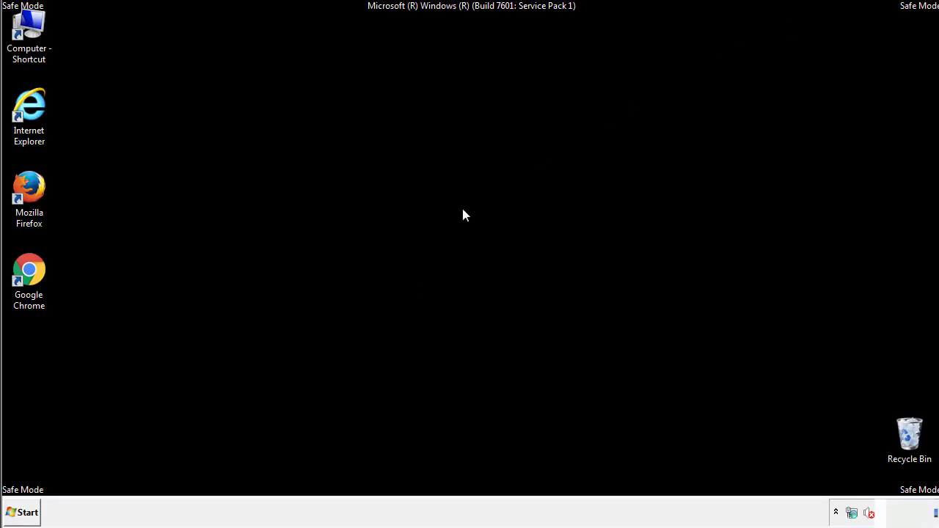
pyautogui.click(22, 512)
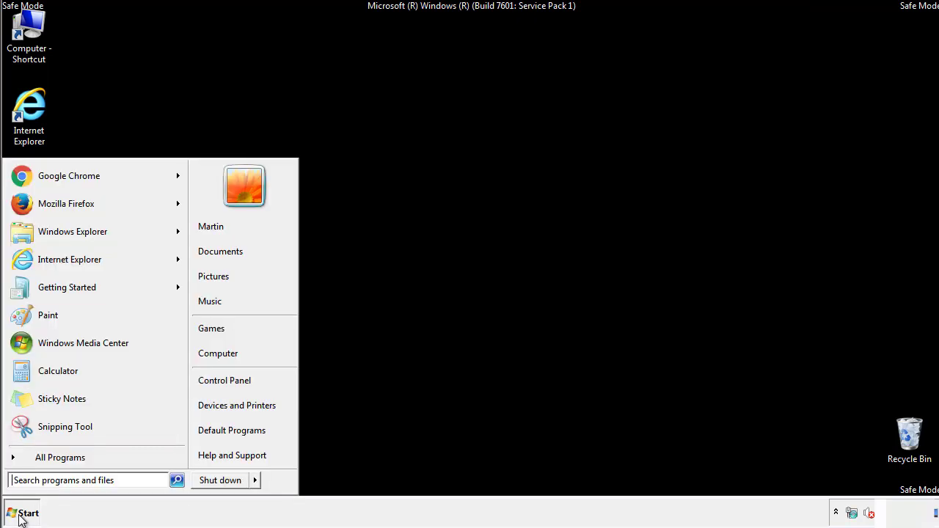
pyautogui.click(22, 514)
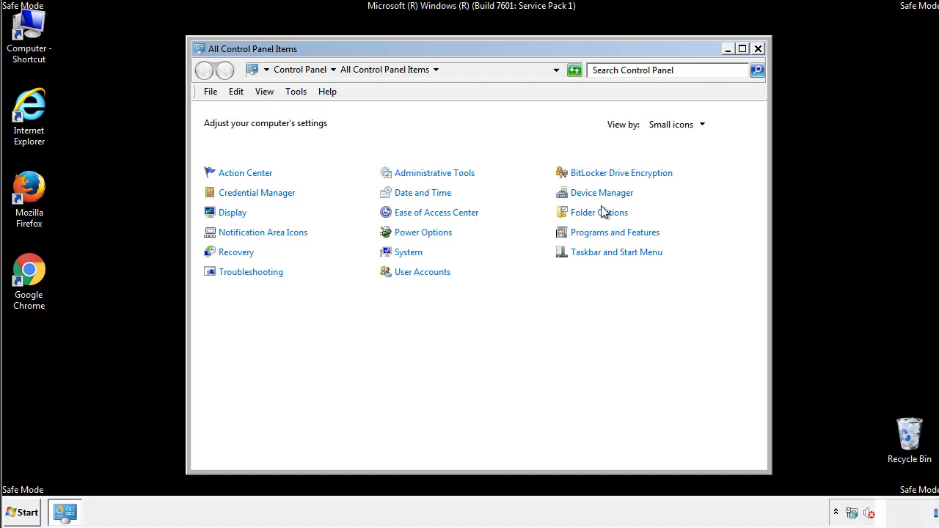
pyautogui.click(598, 211)
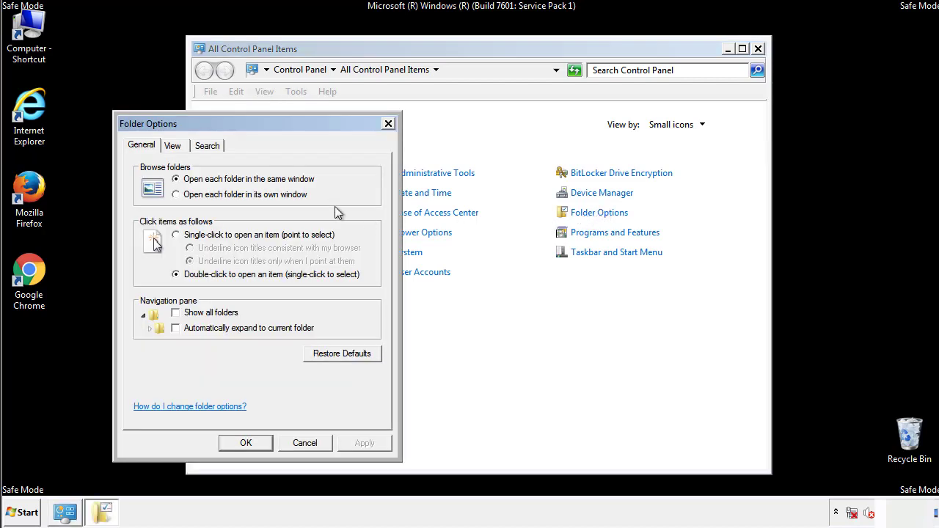
pyautogui.click(173, 145)
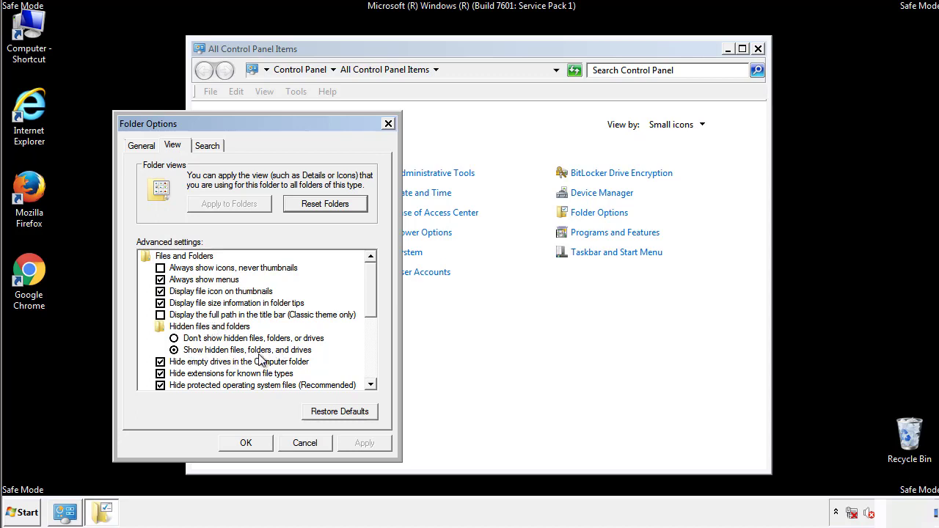
pyautogui.click(246, 443)
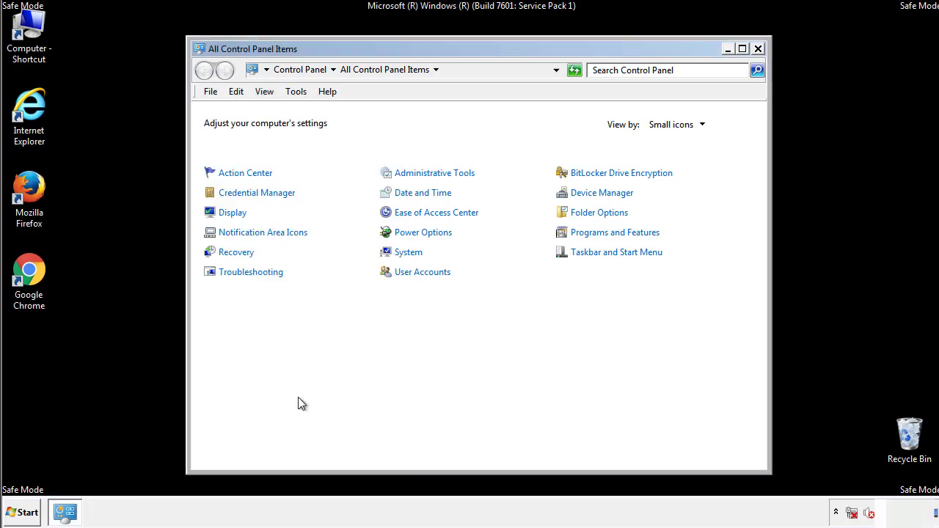
pyautogui.click(757, 49)
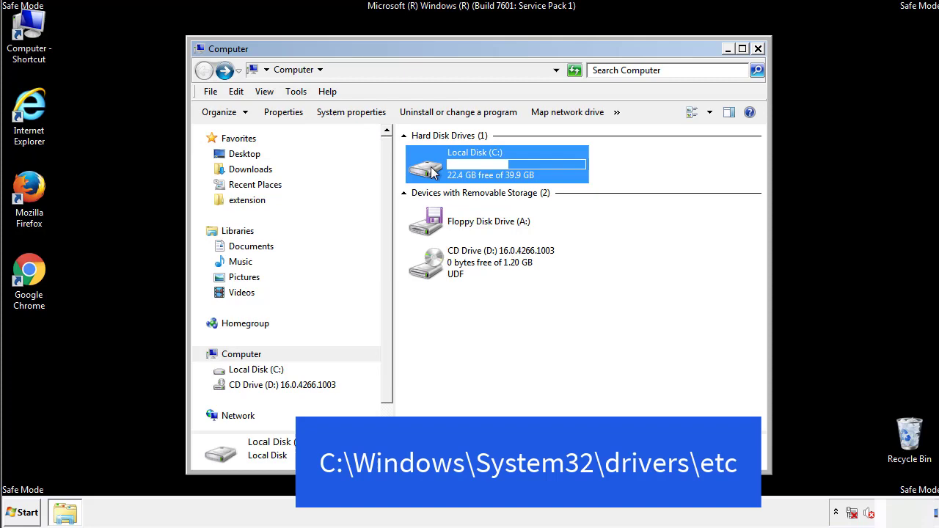
# Browse from Local Disk (C:) through Windows\System32\drivers into the etc folder
pyautogui.doubleClick(496, 164)
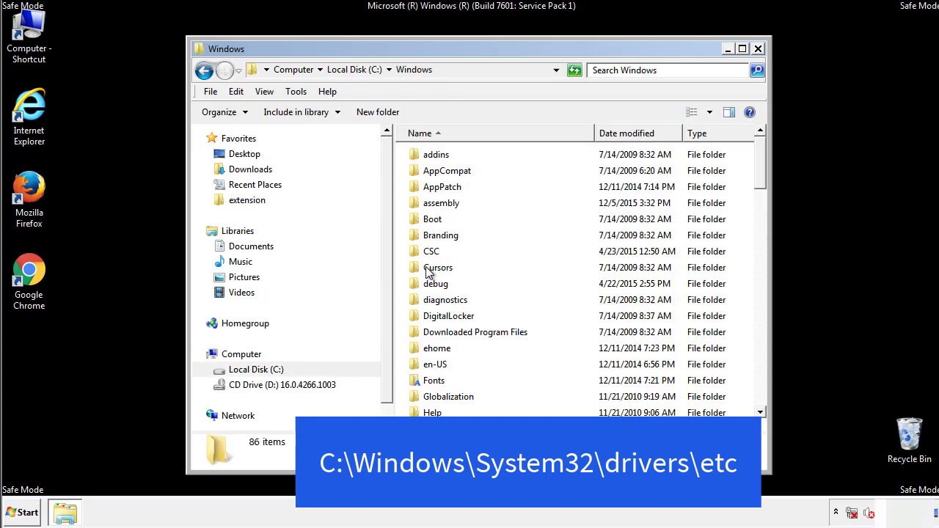
pyautogui.scroll(-3)
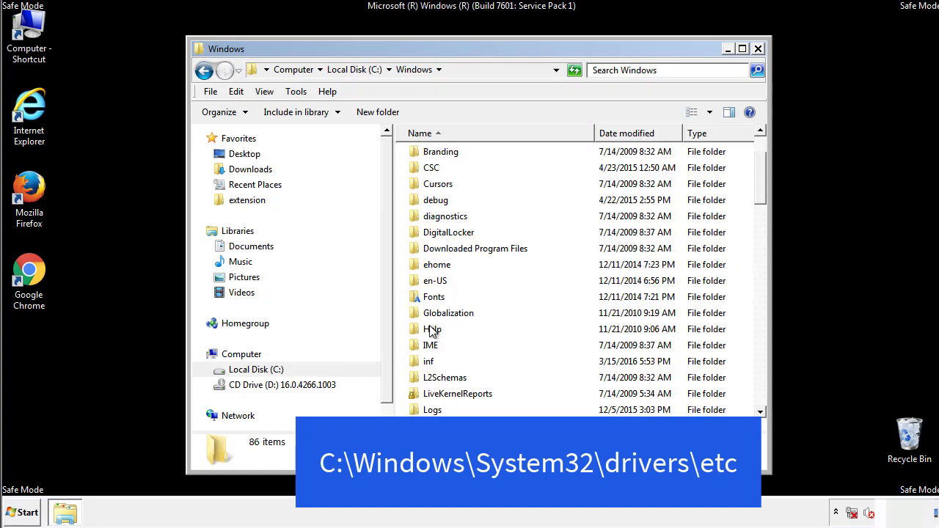
pyautogui.scroll(-3)
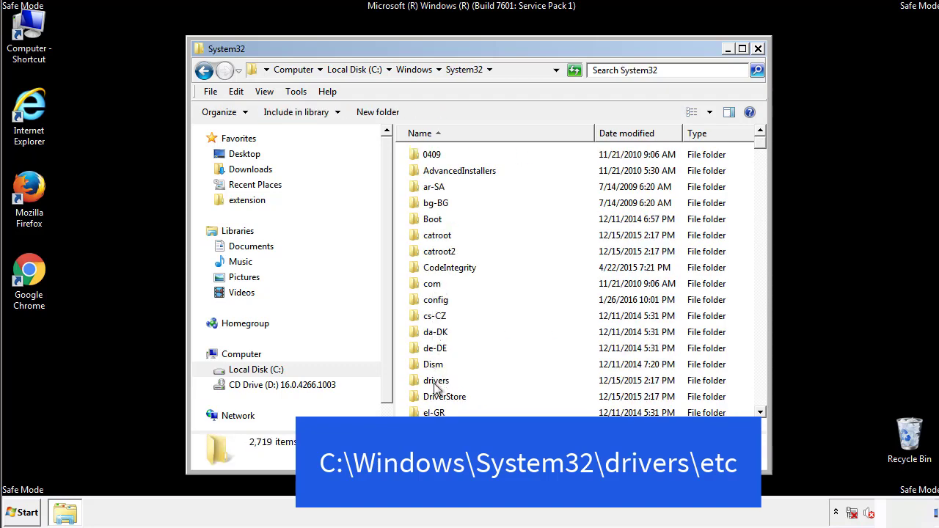
pyautogui.doubleClick(436, 380)
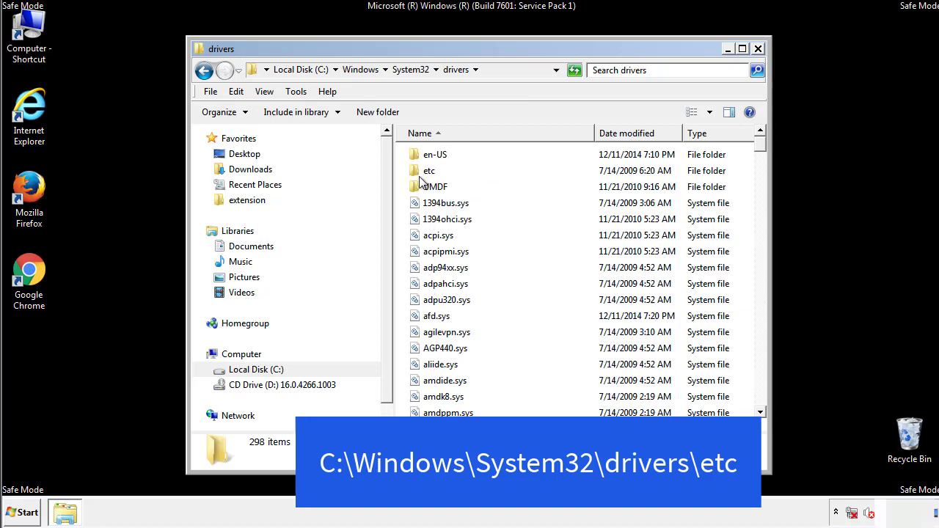
pyautogui.doubleClick(428, 171)
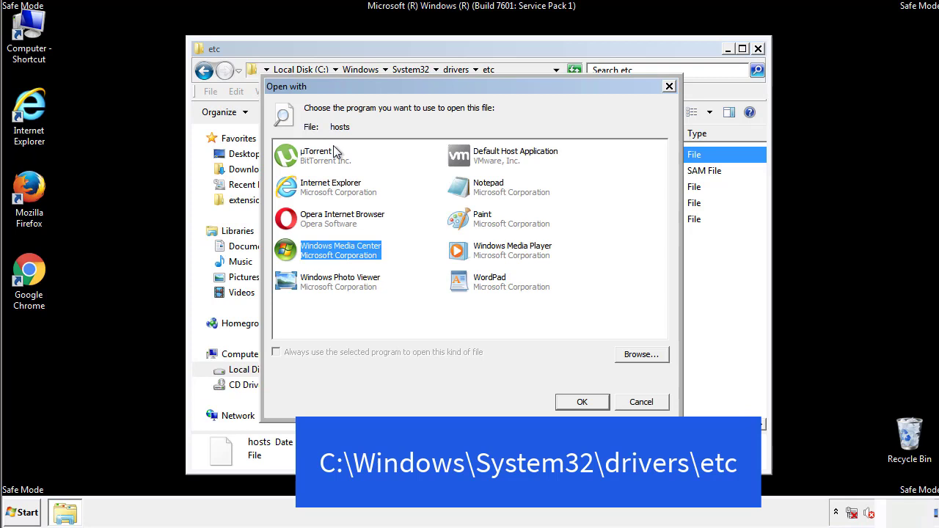
pyautogui.moveTo(475, 192)
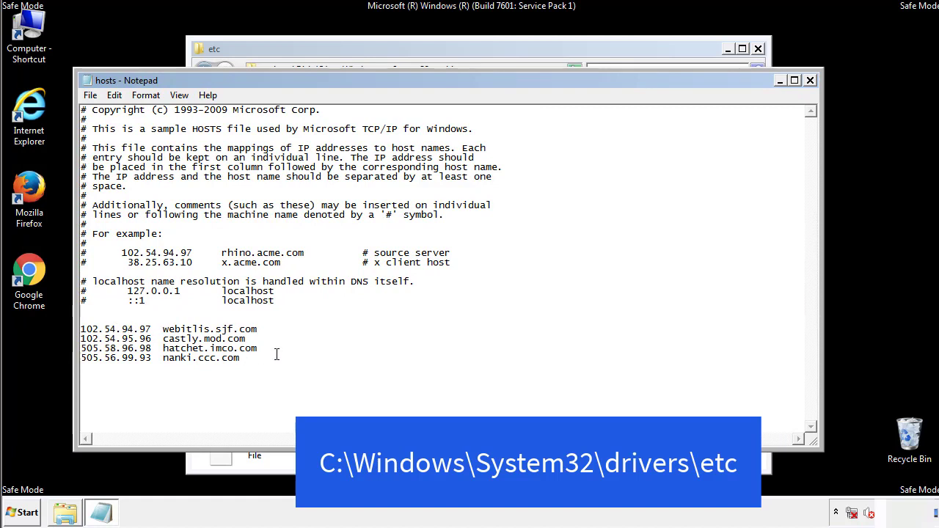
# Delete the four suspicious host entries below localhost in the hosts file, then close Notepad and the etc folder
pyautogui.moveTo(82, 329); pyautogui.dragTo(258, 358)
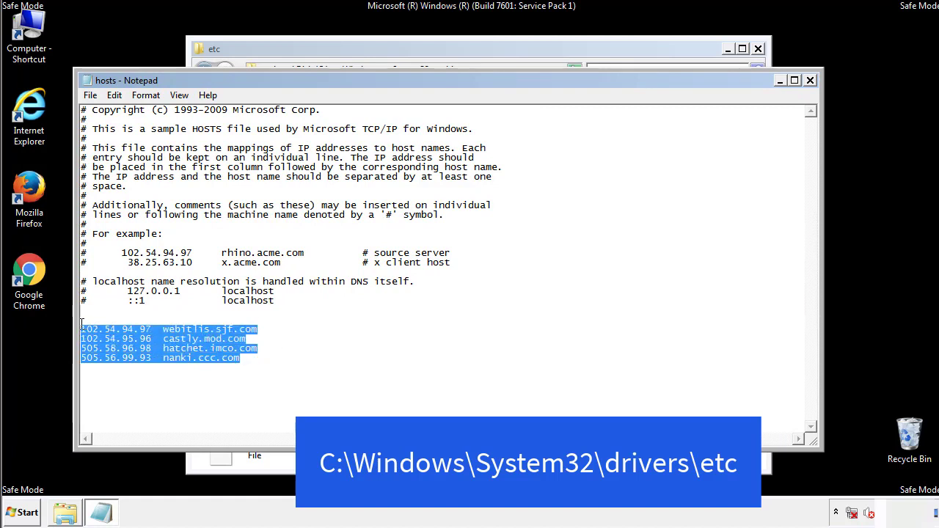
pyautogui.press('Delete')
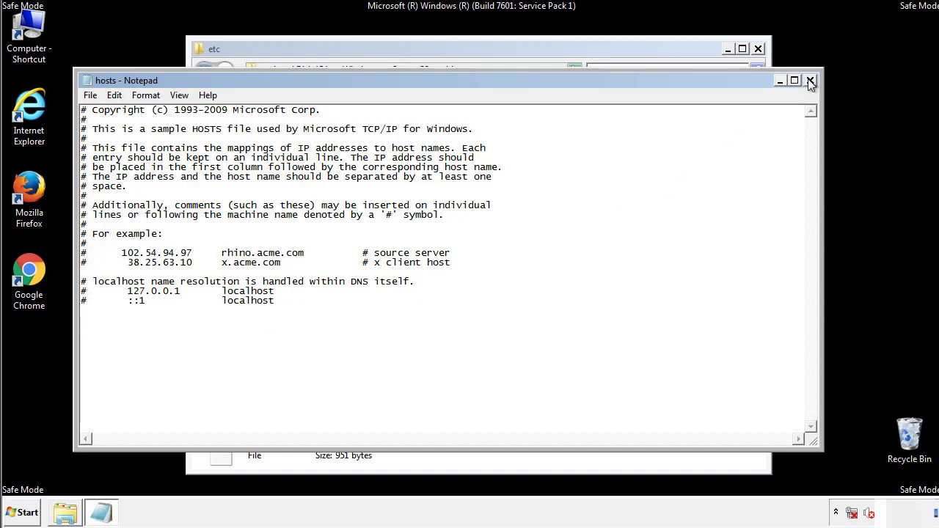
pyautogui.click(810, 79)
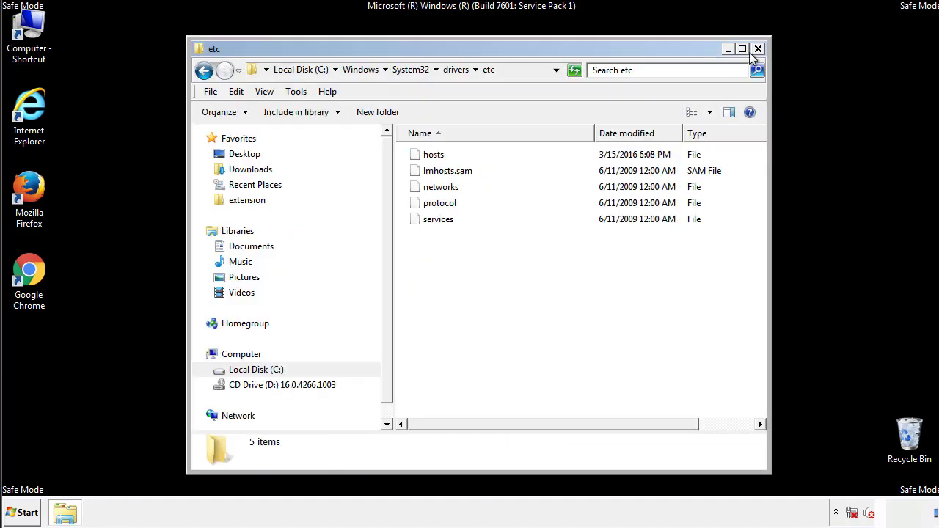
pyautogui.click(758, 48)
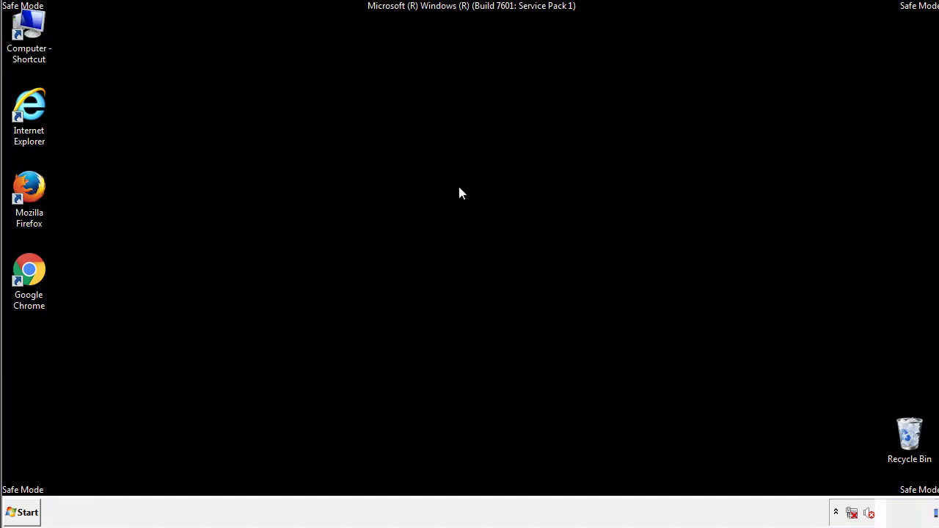
# Open the Startup folder and select AdsInOne, recover.aesir, systemreg.aesir and tavanero
pyautogui.click(22, 512)
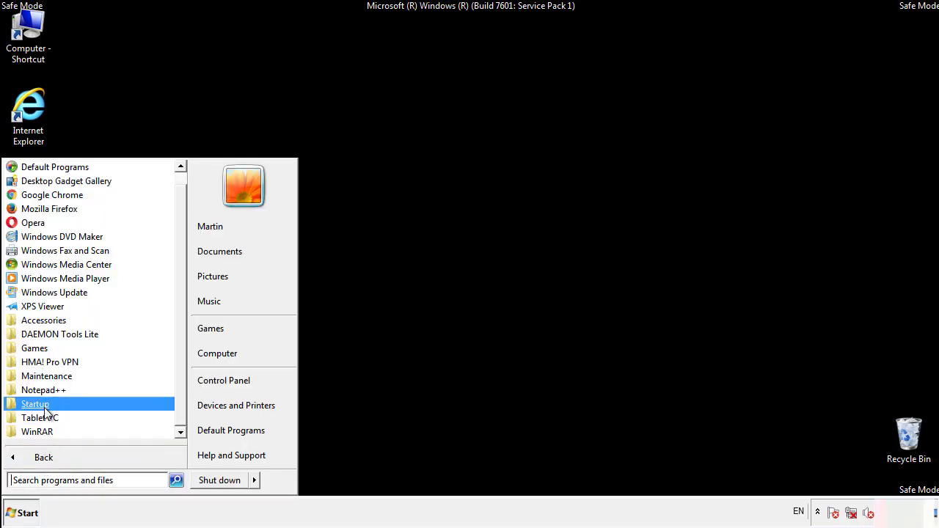
pyautogui.rightClick(35, 403)
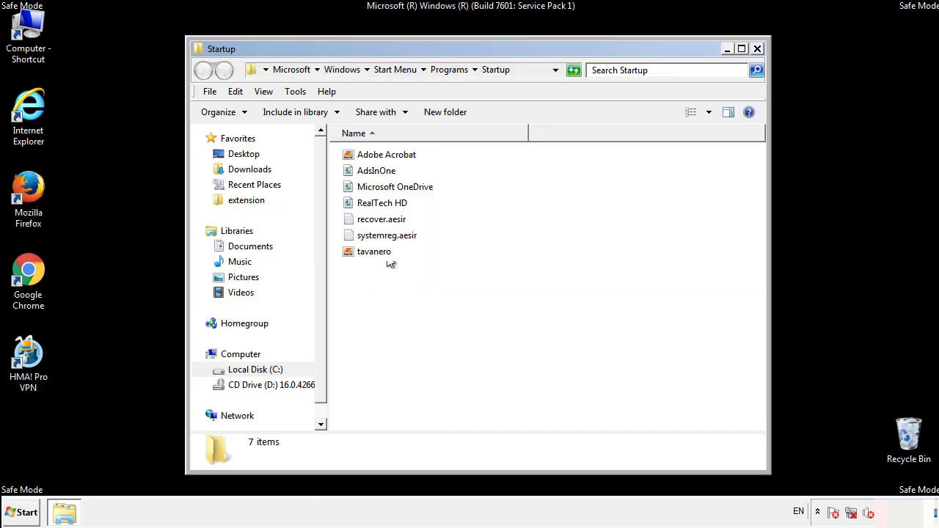
pyautogui.click(376, 170)
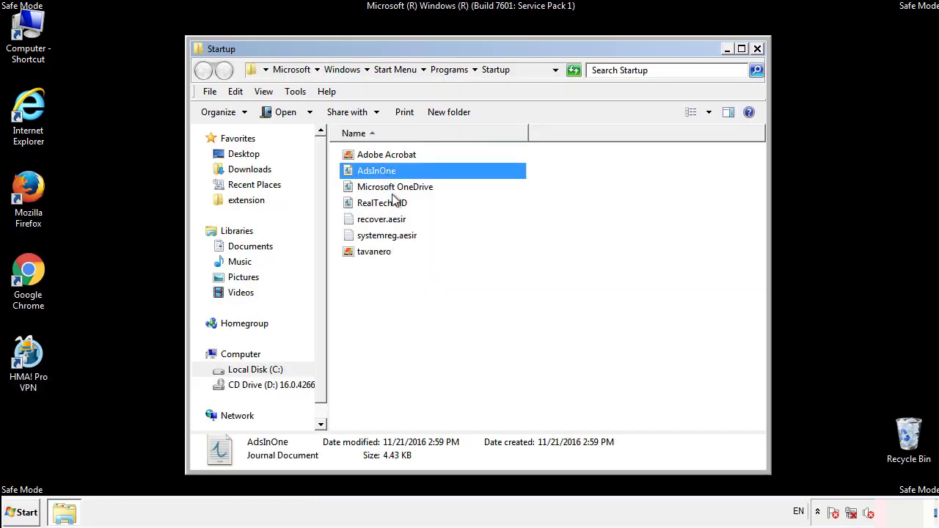
pyautogui.click(387, 235)
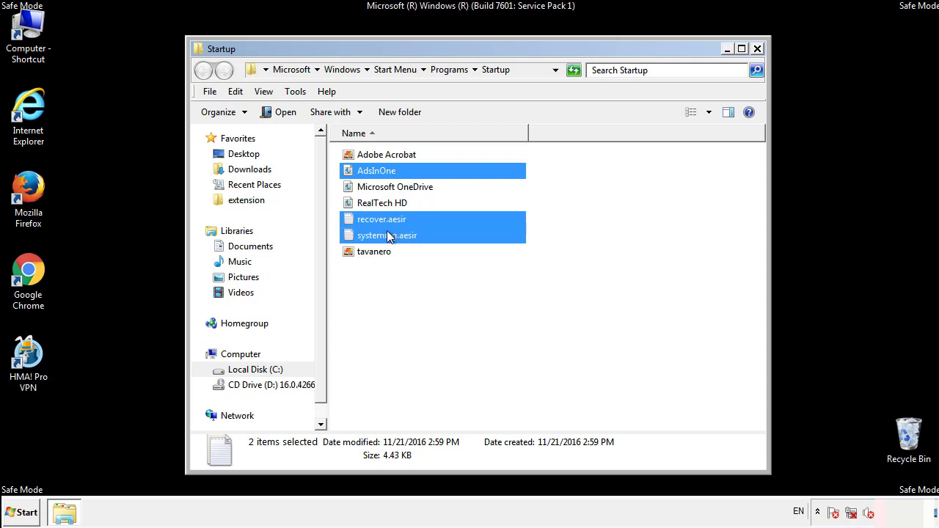
# Delete the four selected startup files to the Recycle Bin and close the Startup folder
pyautogui.rightClick(374, 251)
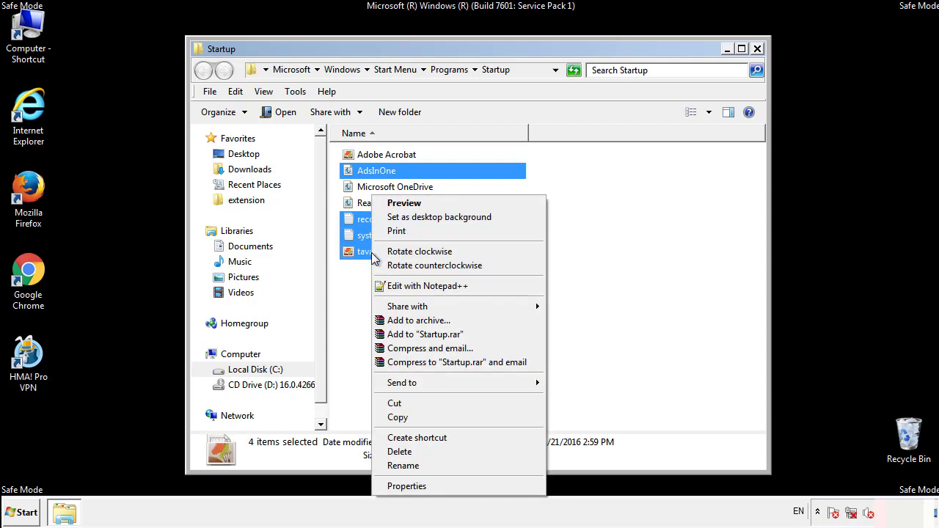
pyautogui.click(399, 452)
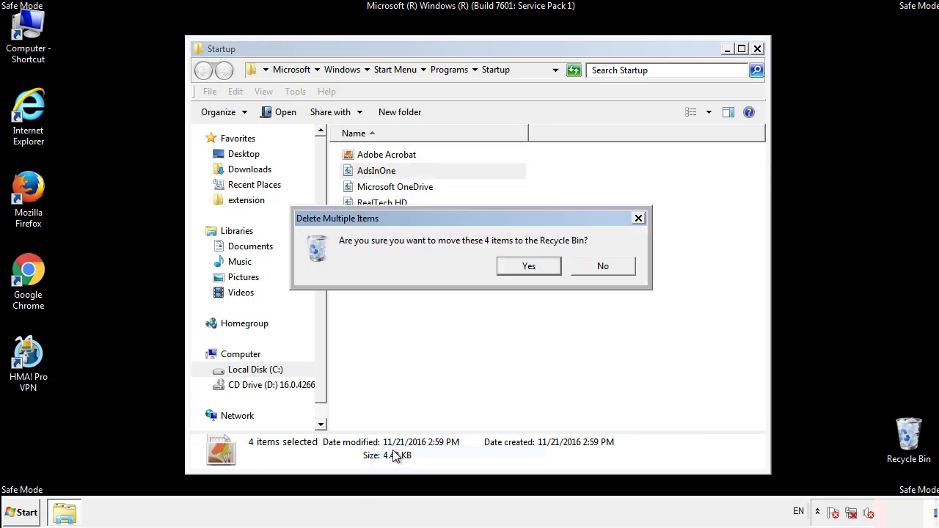
pyautogui.click(528, 266)
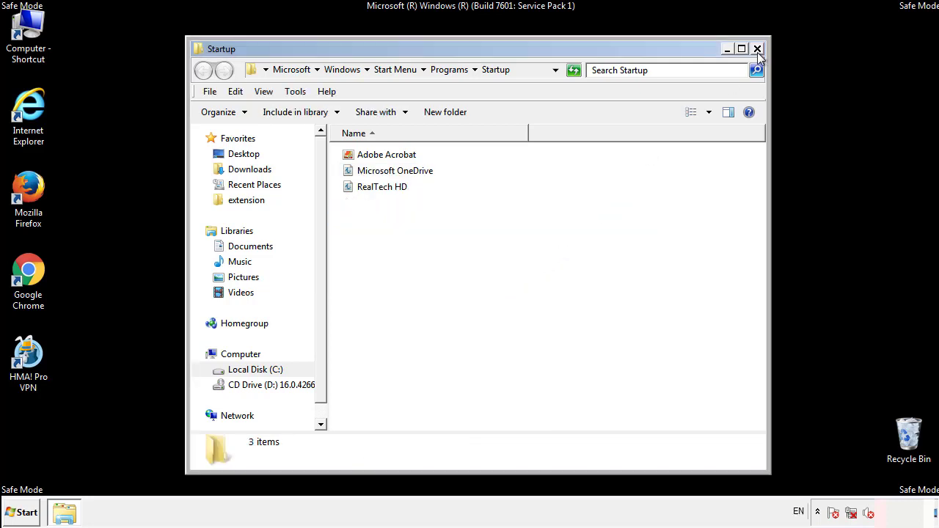
pyautogui.click(757, 49)
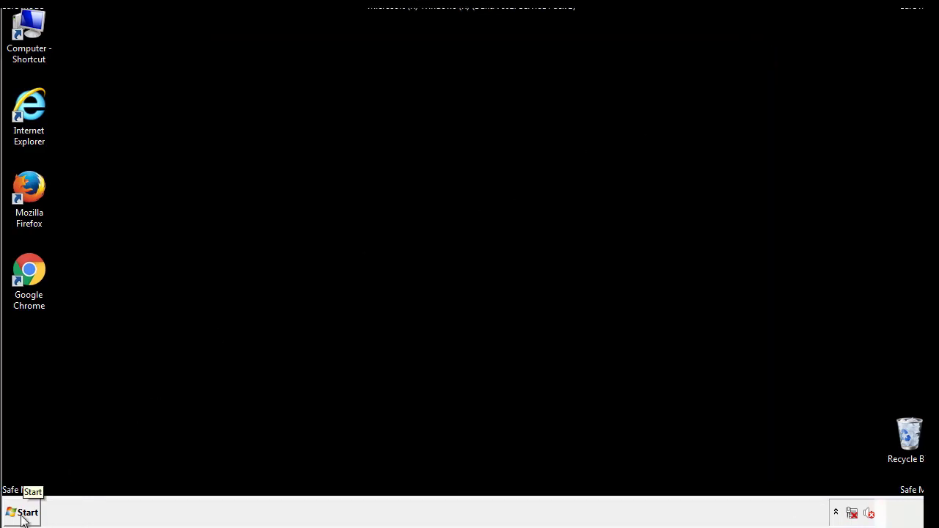
# Launch regedit from Start search and expand HKEY_LOCAL_MACHINE\SOFTWARE\Microsoft
pyautogui.click(22, 512)
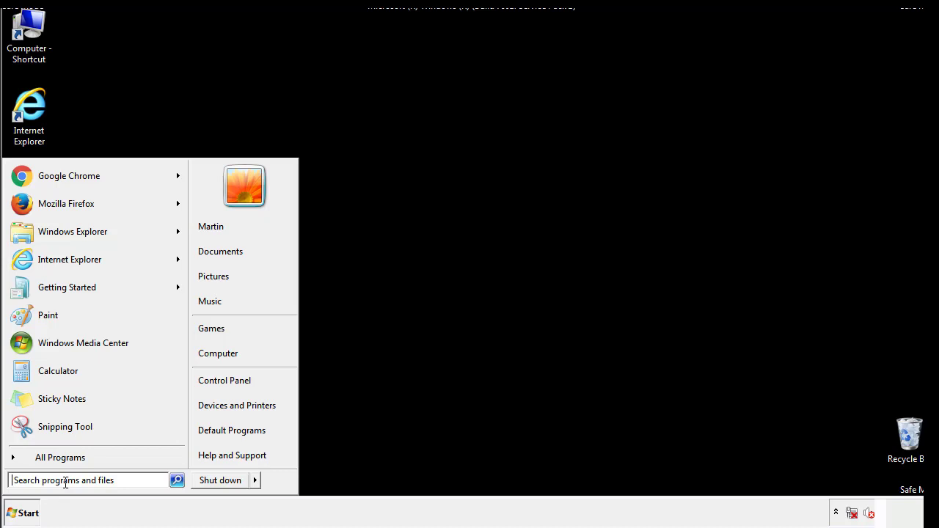
pyautogui.write('reged')
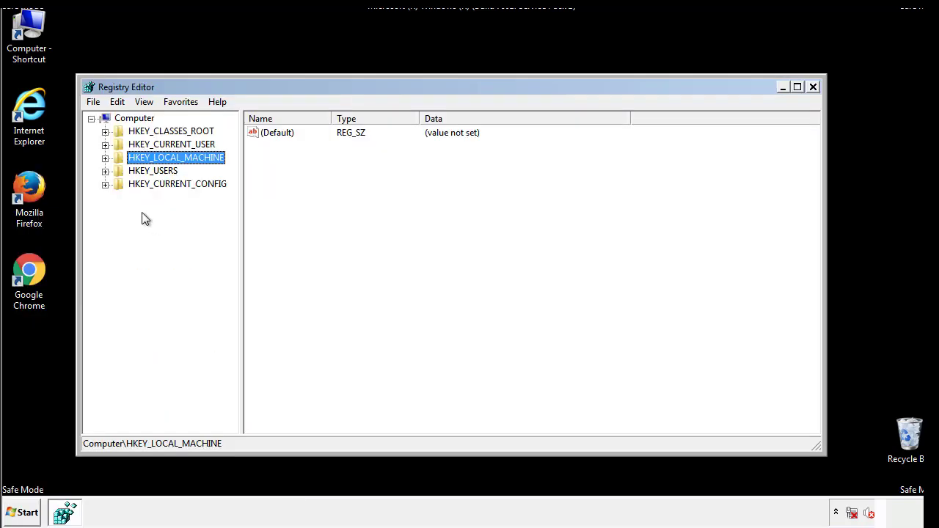
pyautogui.click(106, 157)
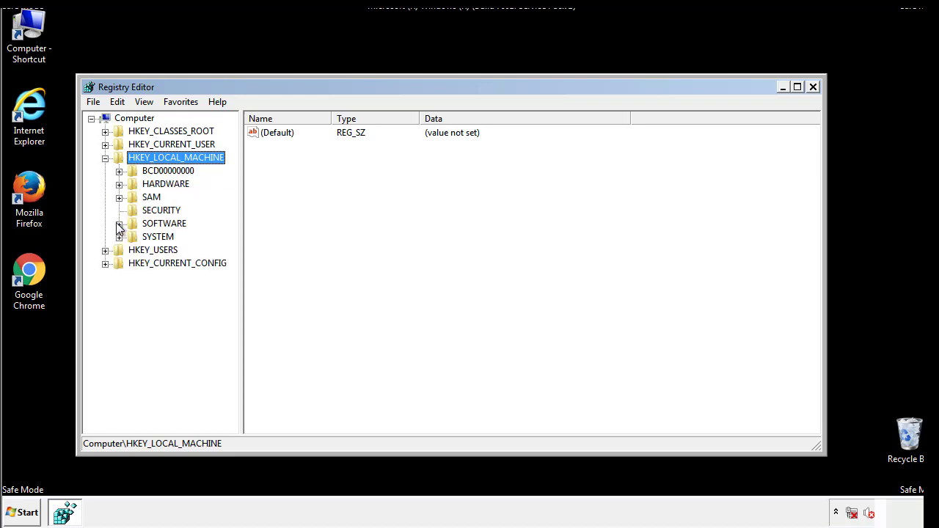
pyautogui.click(120, 223)
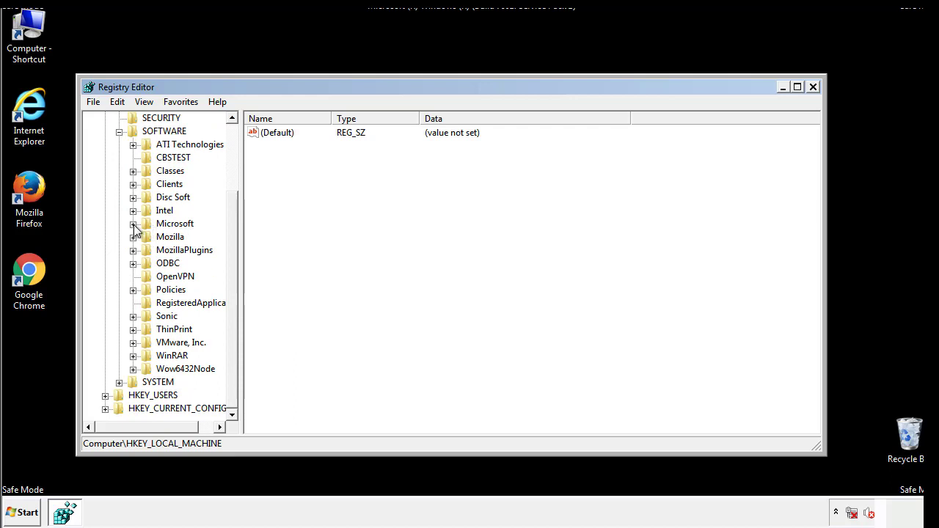
pyautogui.click(132, 223)
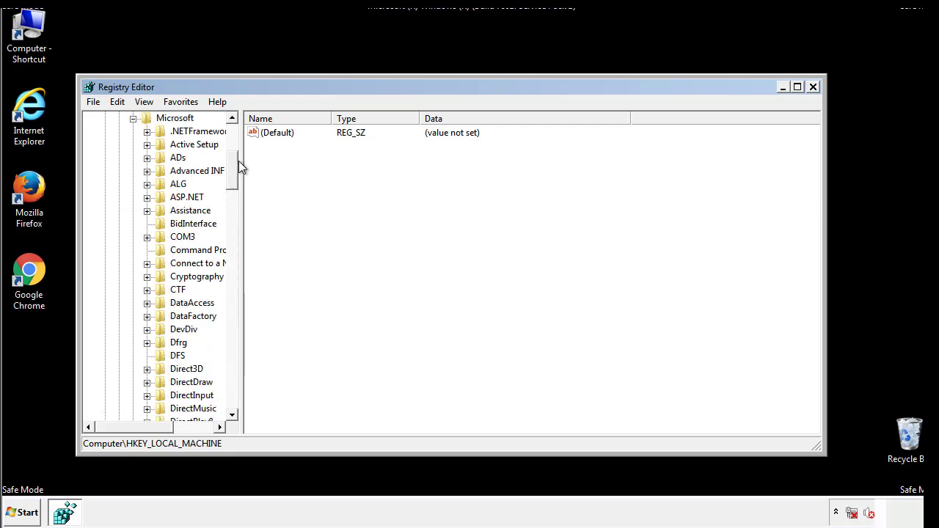
# Expand the Windows key down to the CurrentVersion Run and RunOnce subkeys
pyautogui.scroll(-3)
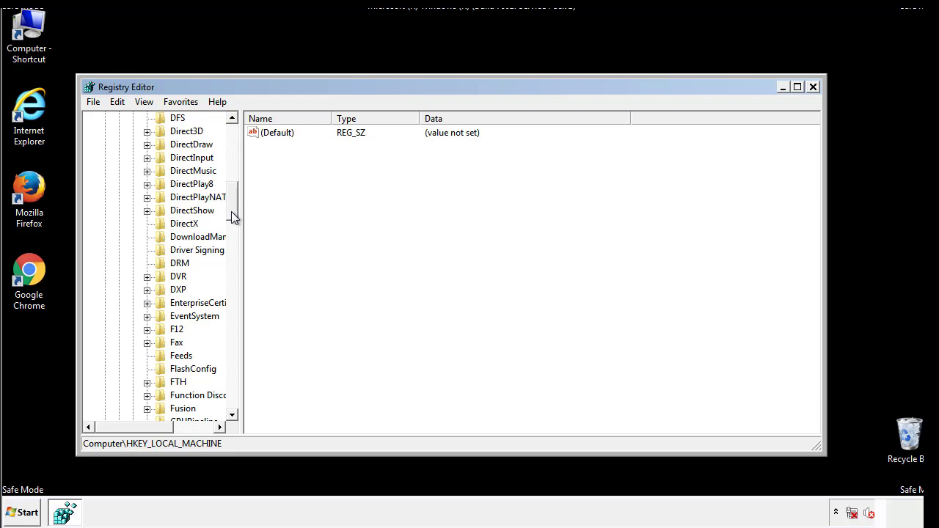
pyautogui.scroll(-3)
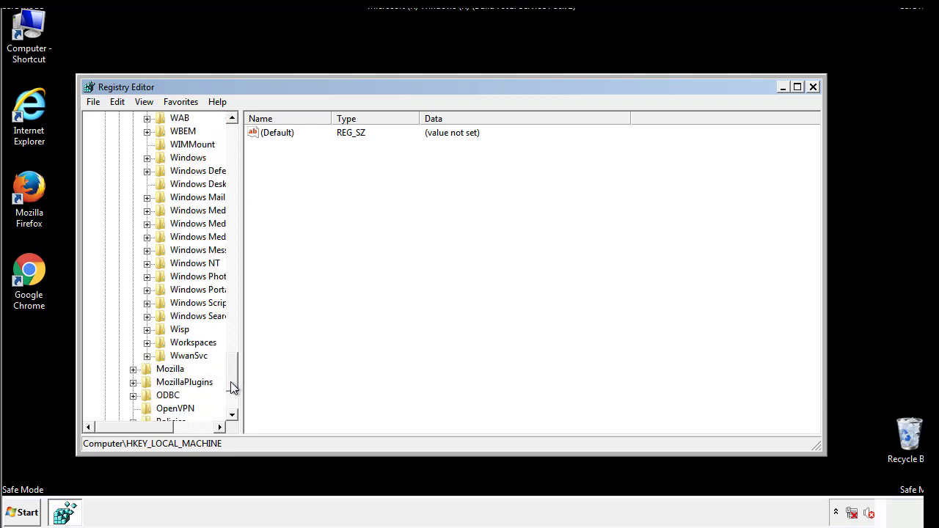
pyautogui.click(146, 223)
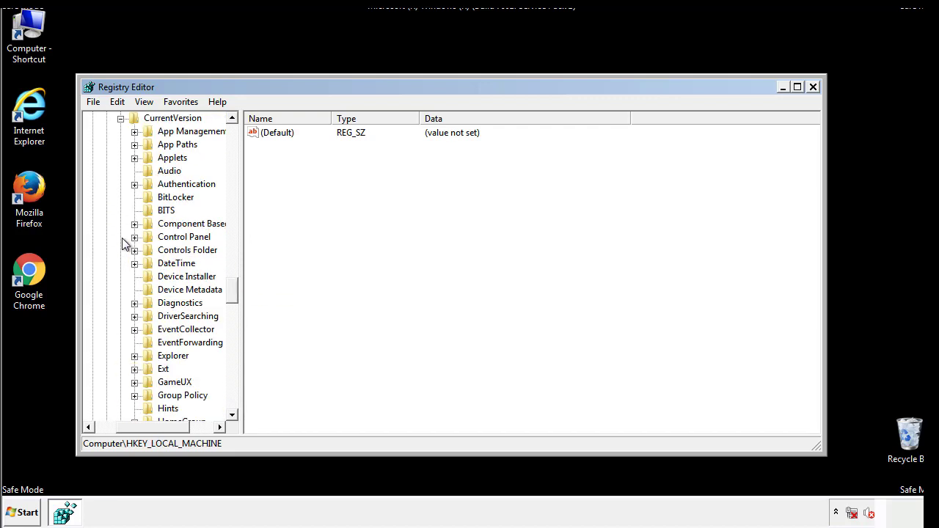
pyautogui.scroll(-3)
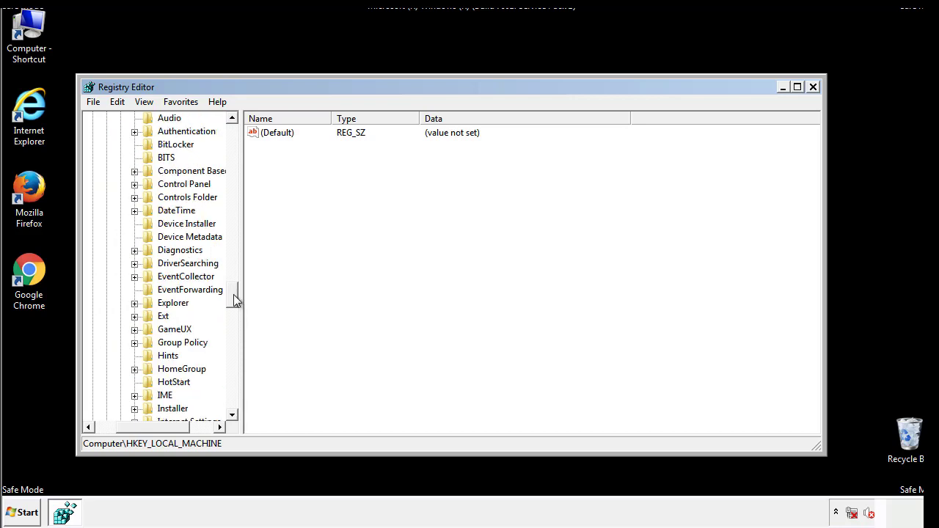
pyautogui.scroll(-3)
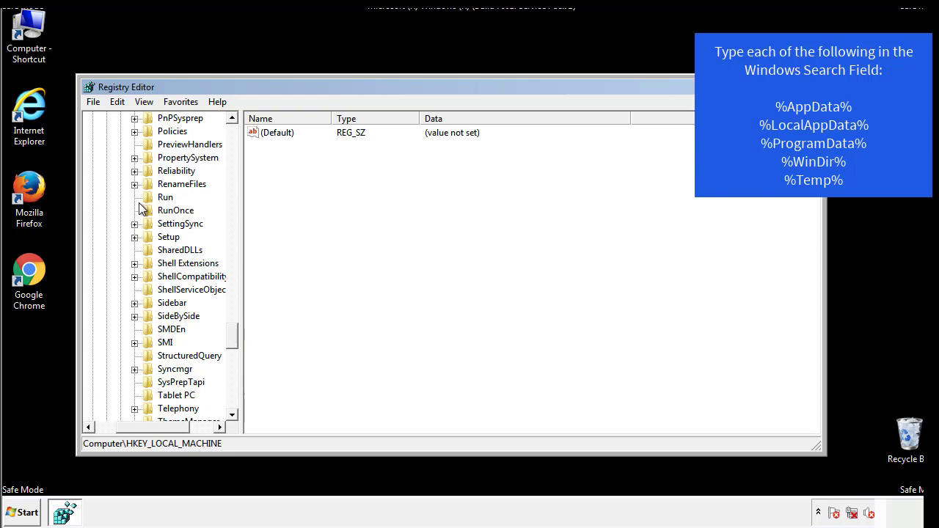
# Delete the tappi.loc value from the HKLM Run key, leaving only the VMware entry
pyautogui.click(164, 196)
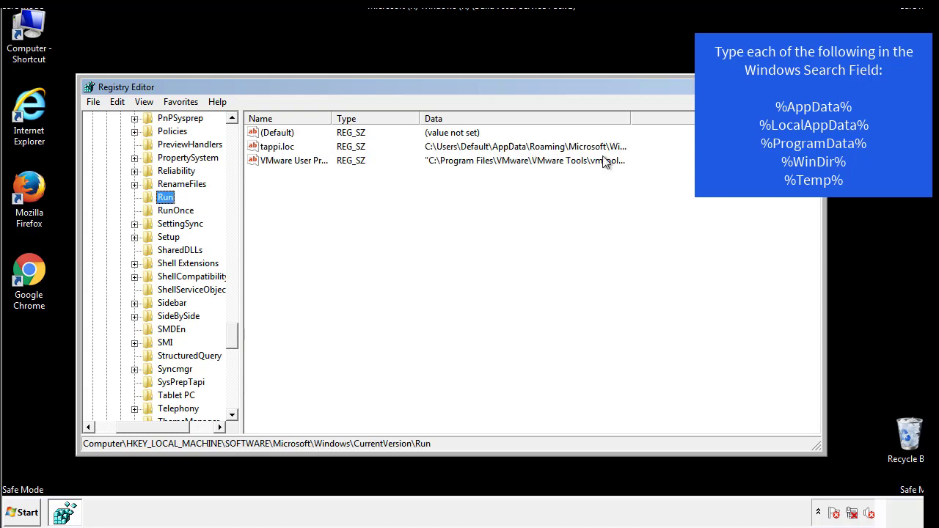
pyautogui.click(278, 146)
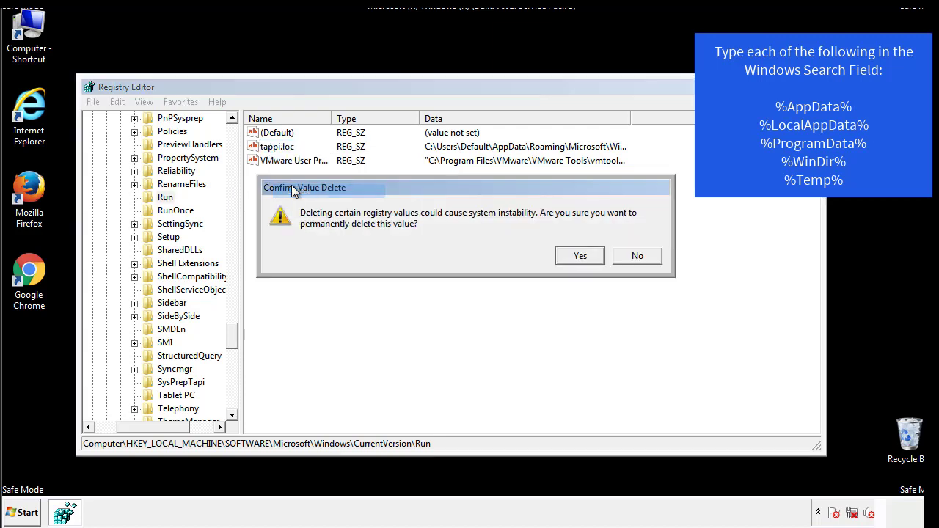
pyautogui.click(579, 255)
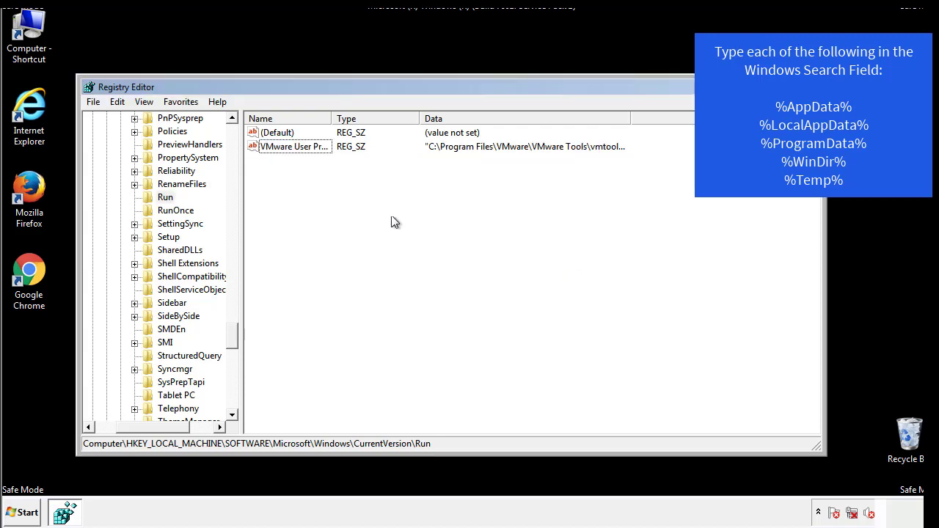
pyautogui.scroll(-3)
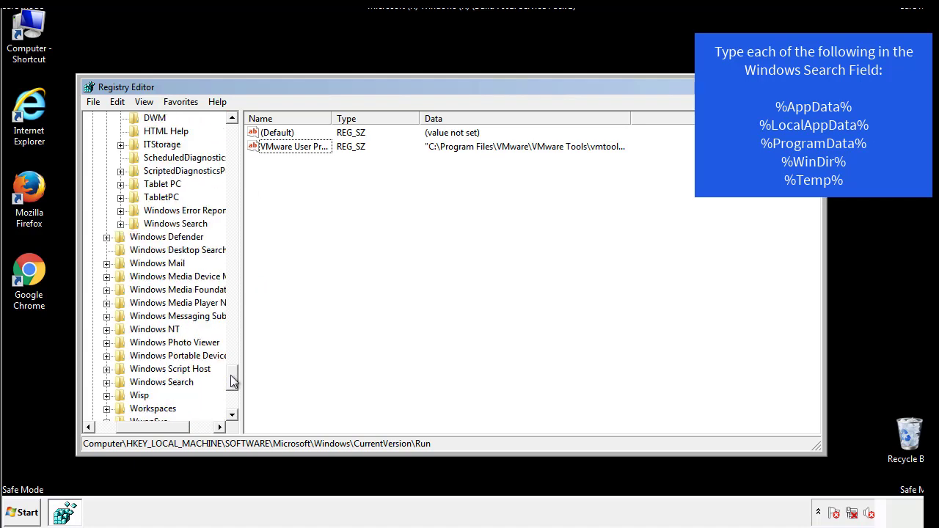
pyautogui.scroll(-3)
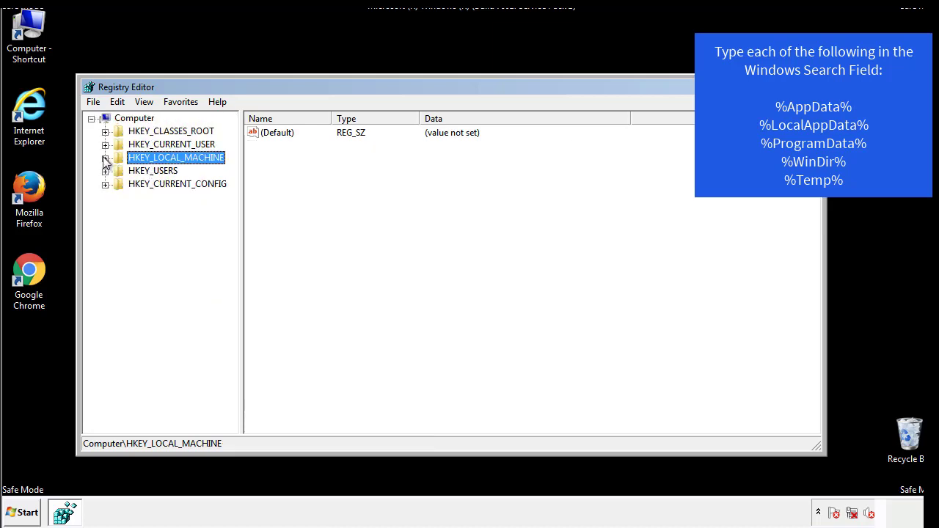
# Expand HKEY_CURRENT_USER to its Run key, confirm it holds only DAEMON Tools, and collapse back to Windows
pyautogui.click(106, 144)
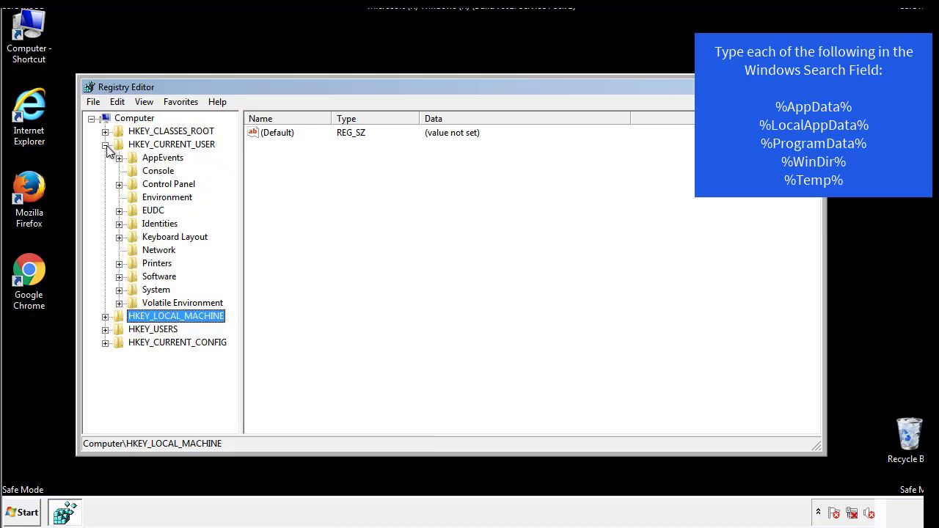
pyautogui.moveTo(120, 236)
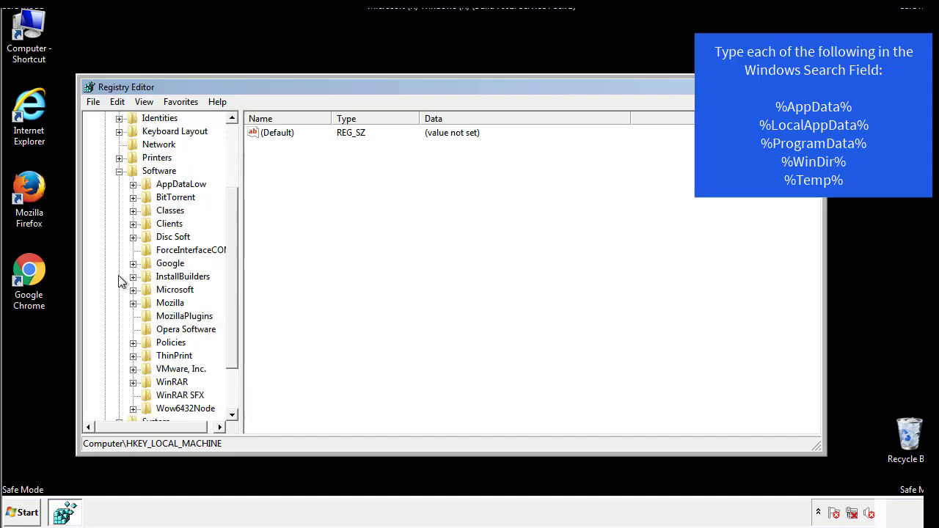
pyautogui.scroll(-3)
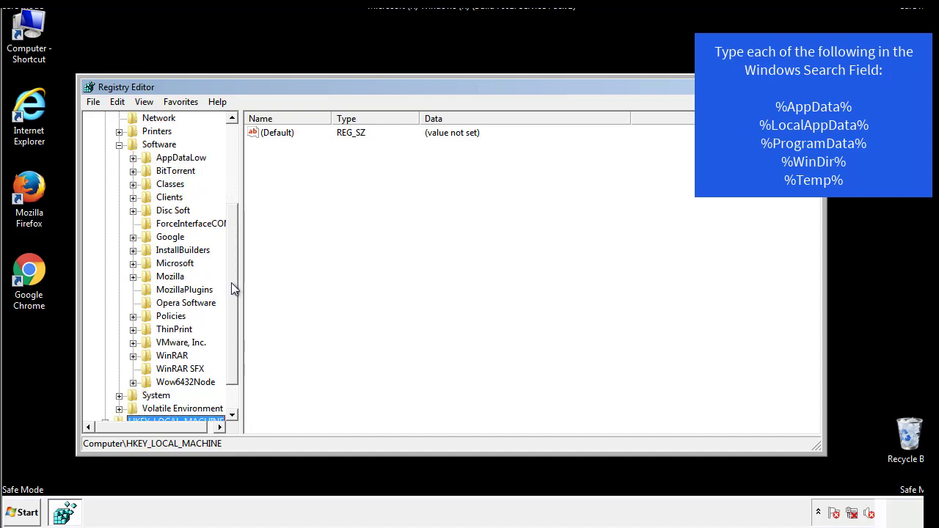
pyautogui.moveTo(150, 295)
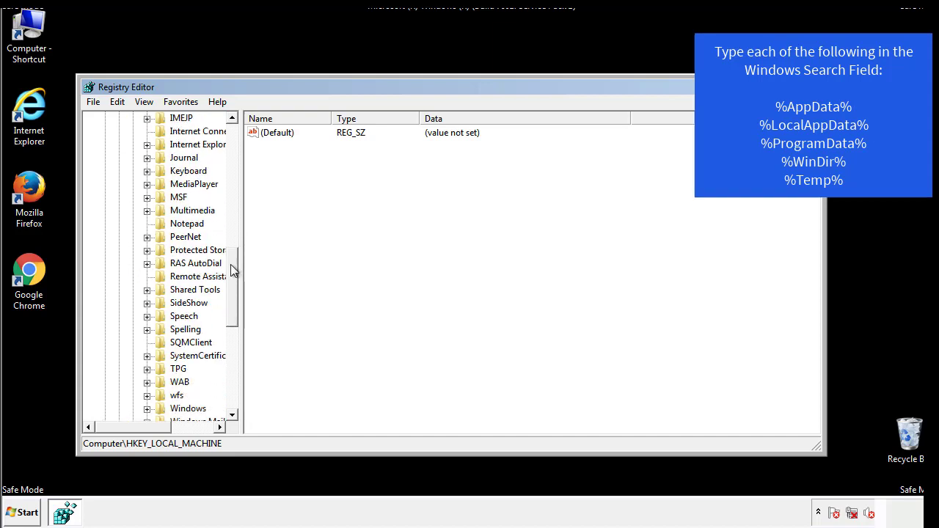
pyautogui.scroll(-3)
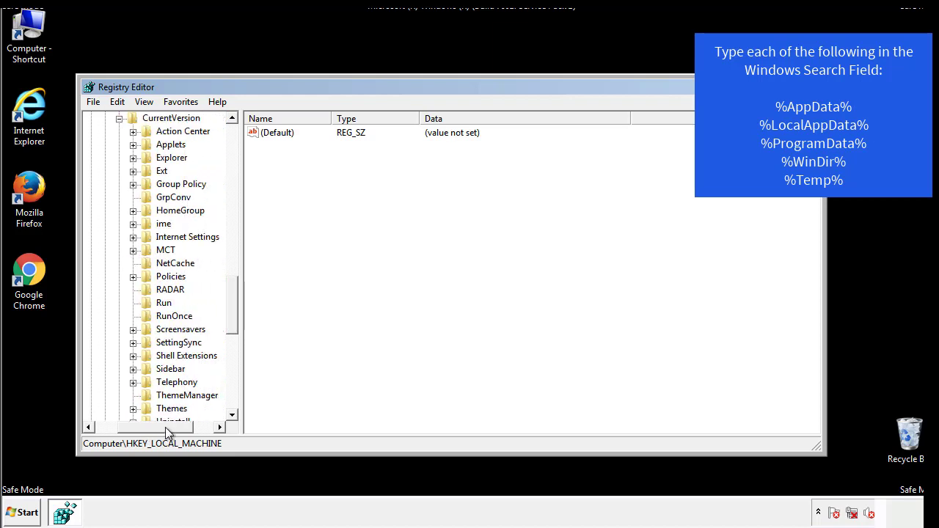
pyautogui.click(164, 303)
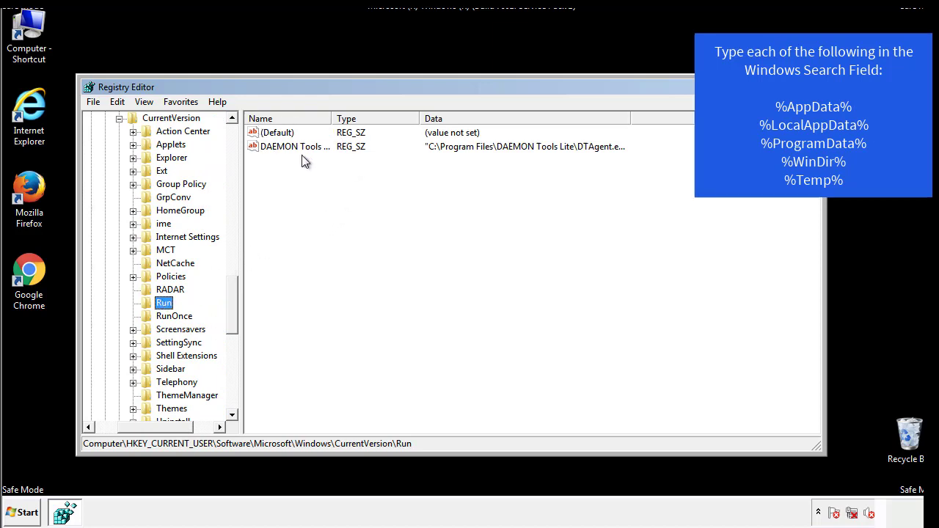
pyautogui.moveTo(403, 173)
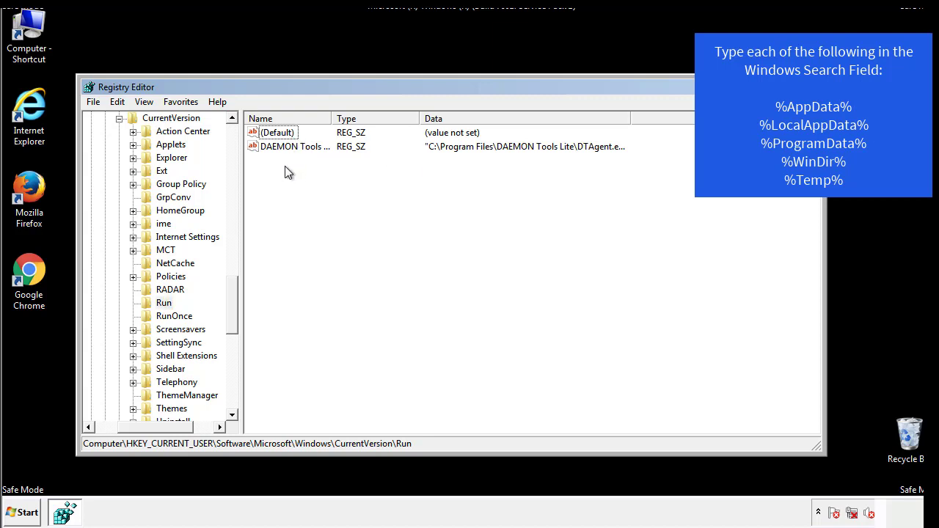
pyautogui.moveTo(340, 173)
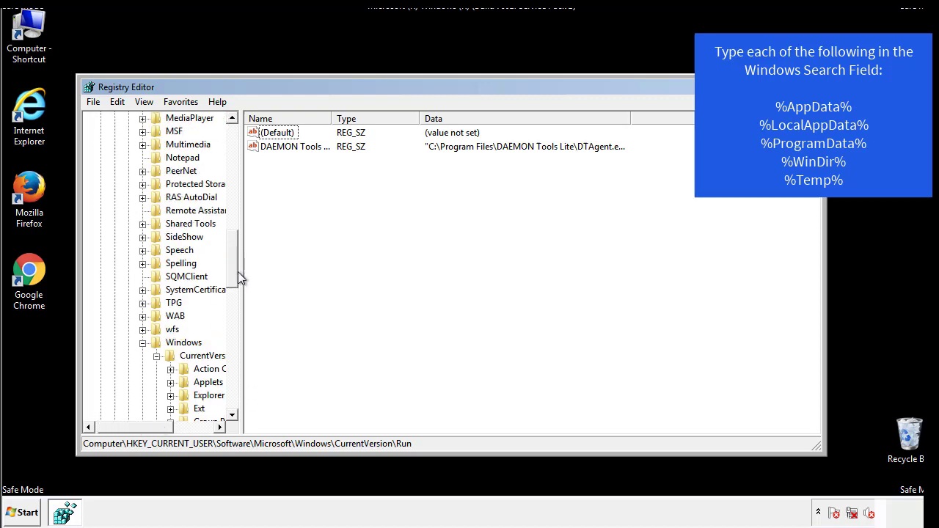
pyautogui.click(185, 342)
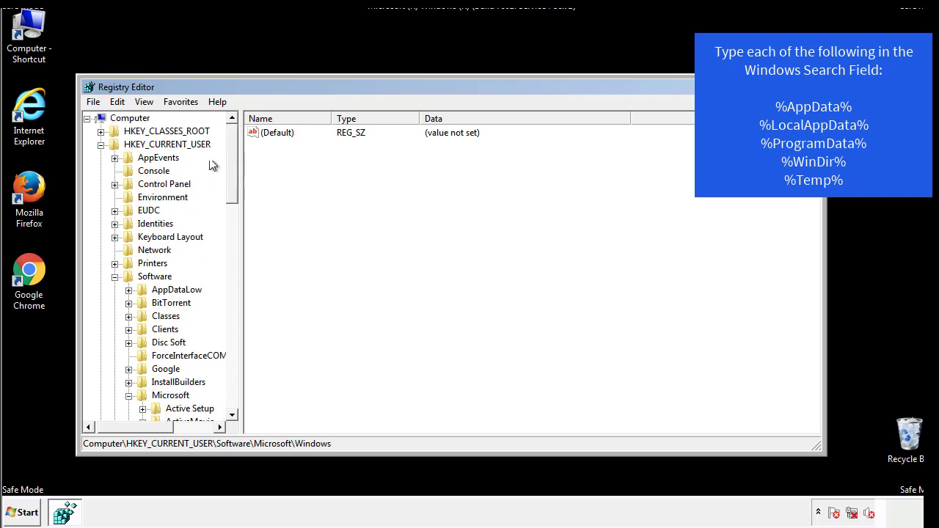
# Search the registry for %temp% to locate the Temporary Files key
pyautogui.click(118, 101)
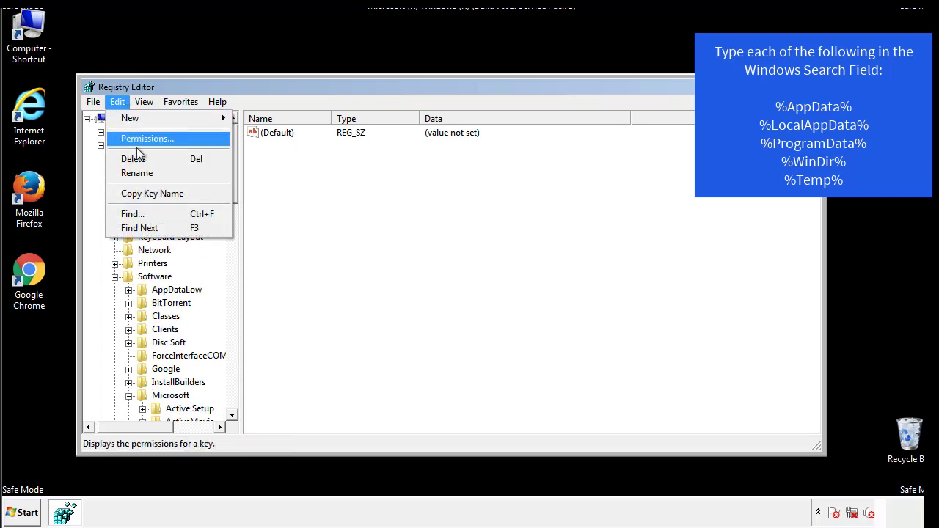
pyautogui.click(133, 215)
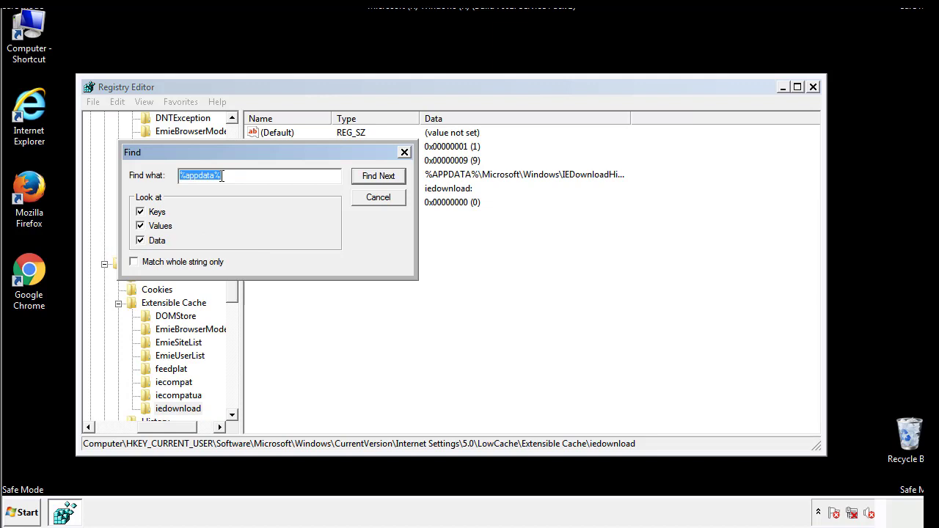
pyautogui.write('%temp%')
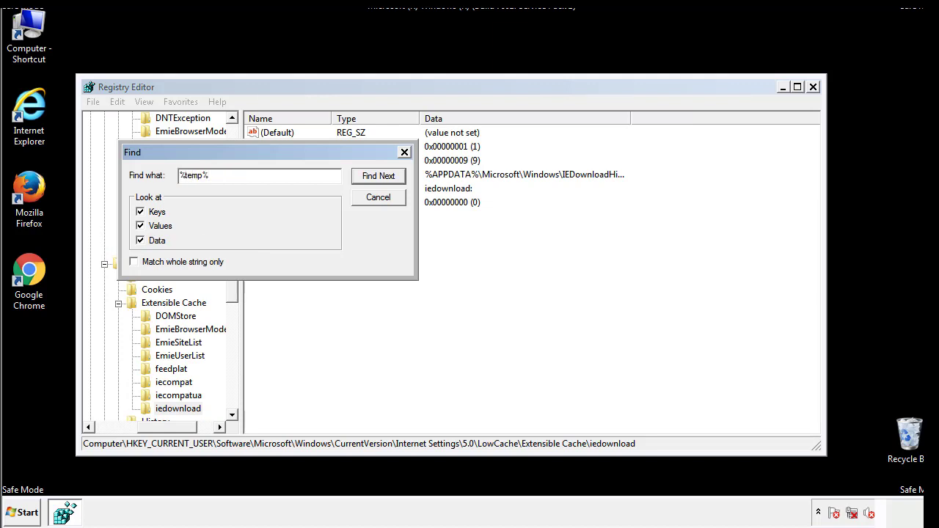
pyautogui.click(378, 176)
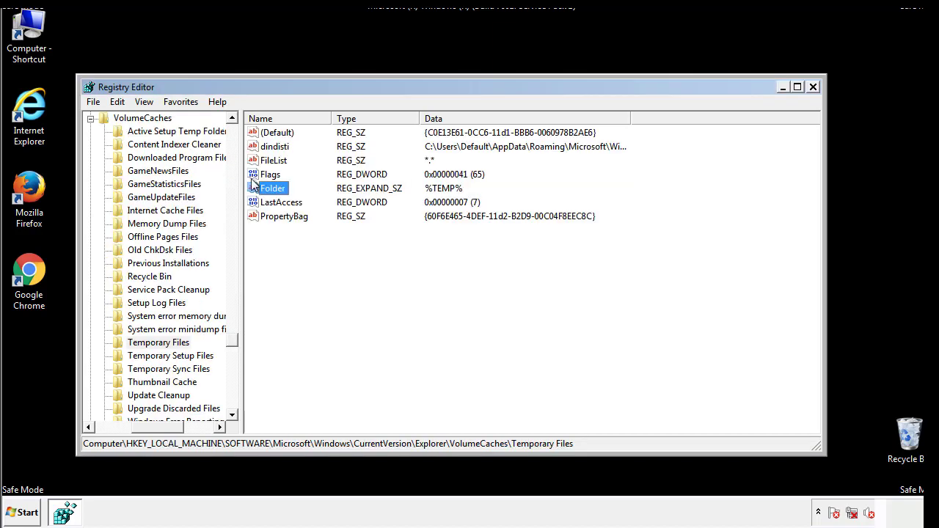
# Delete all values in the Temporary Files key and close Registry Editor
pyautogui.click(305, 242)
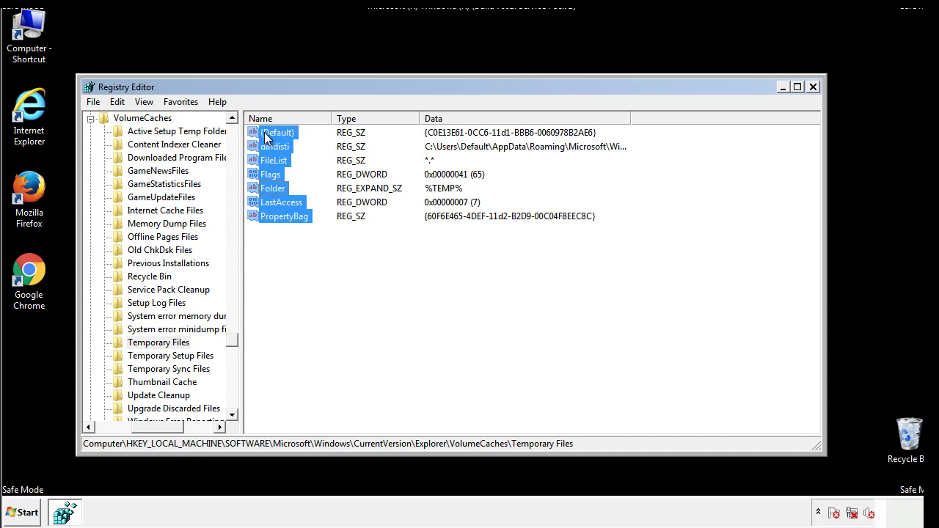
pyautogui.rightClick(278, 132)
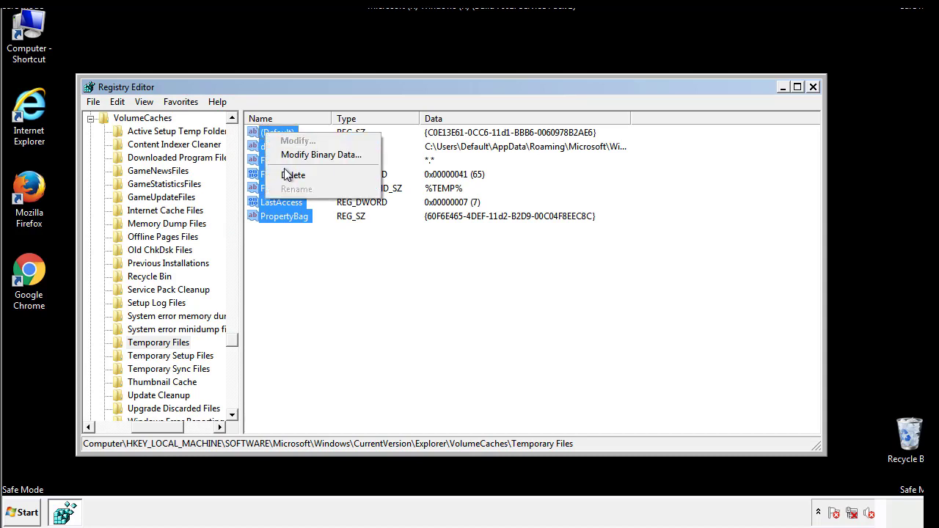
pyautogui.click(293, 175)
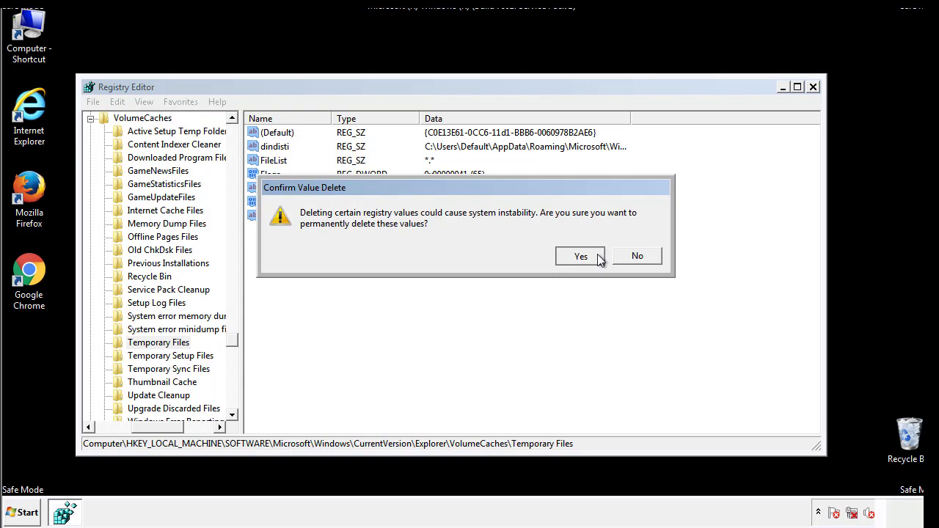
pyautogui.click(581, 255)
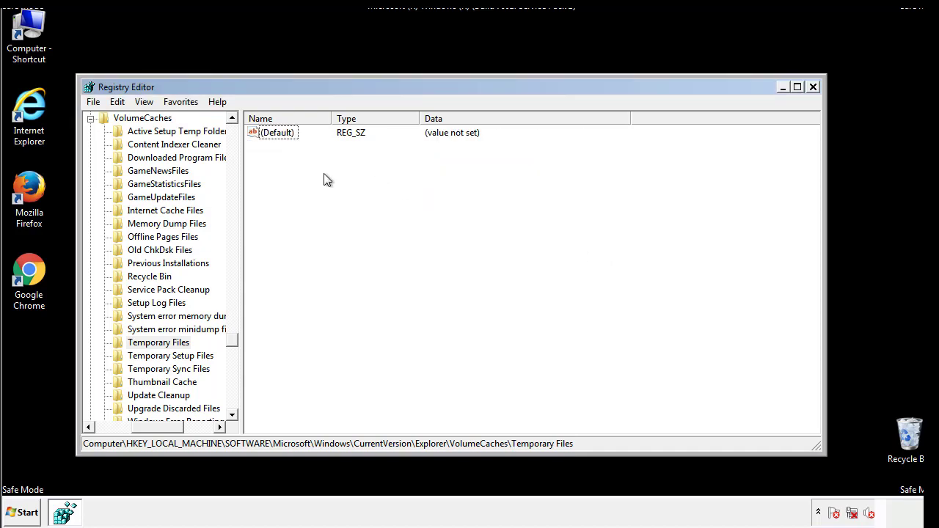
pyautogui.moveTo(813, 88)
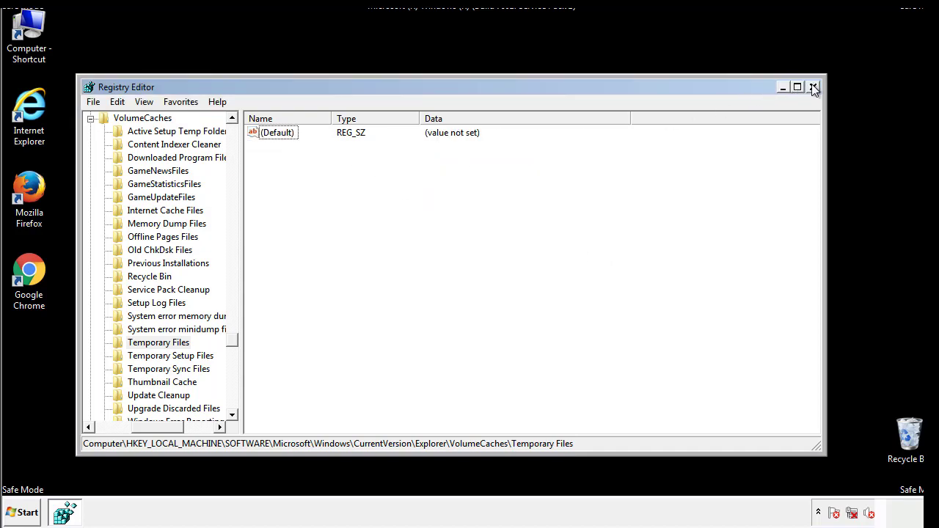
pyautogui.click(813, 86)
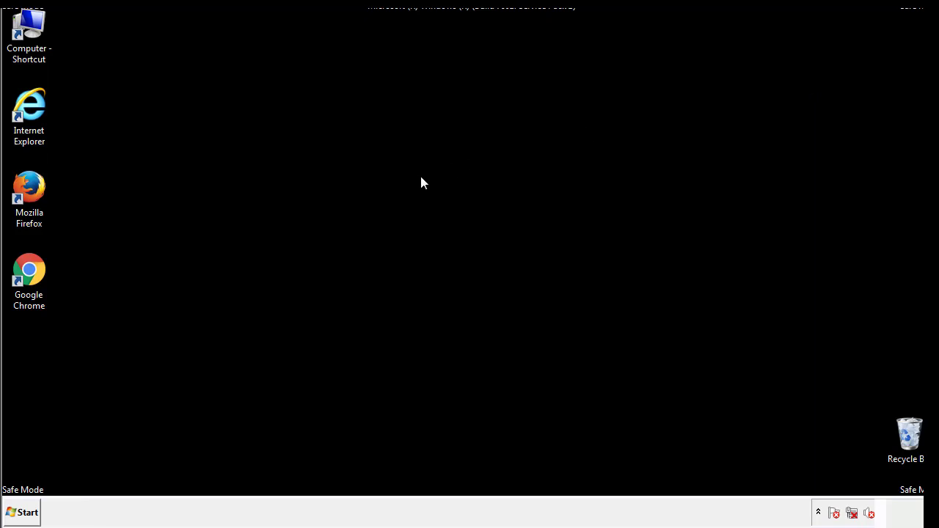
pyautogui.moveTo(38, 366)
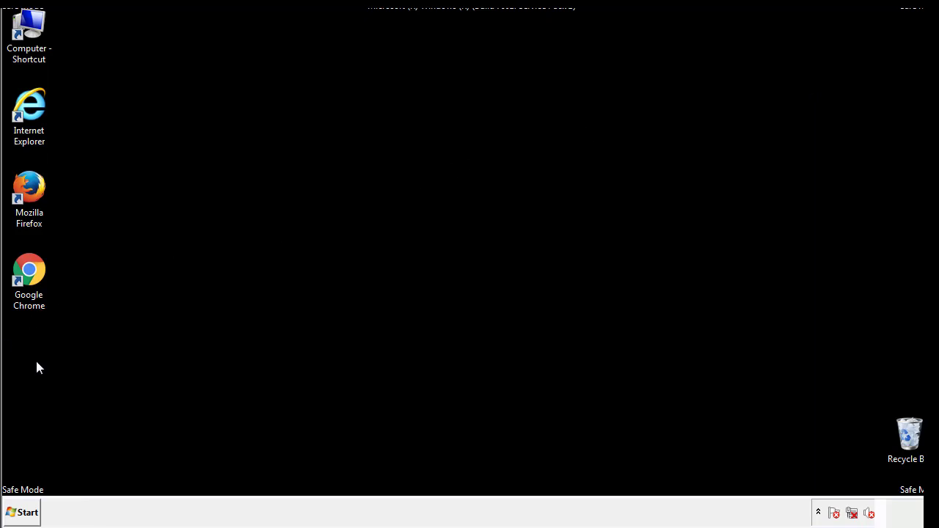
# Reopen msconfig, uncheck Safe boot on the Boot tab, and restart the computer
pyautogui.click(21, 512)
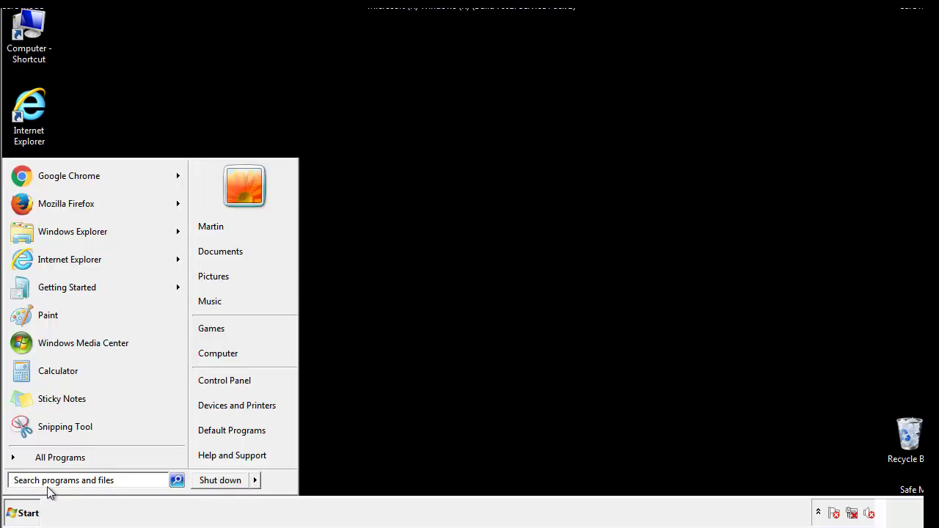
pyautogui.write('mscon')
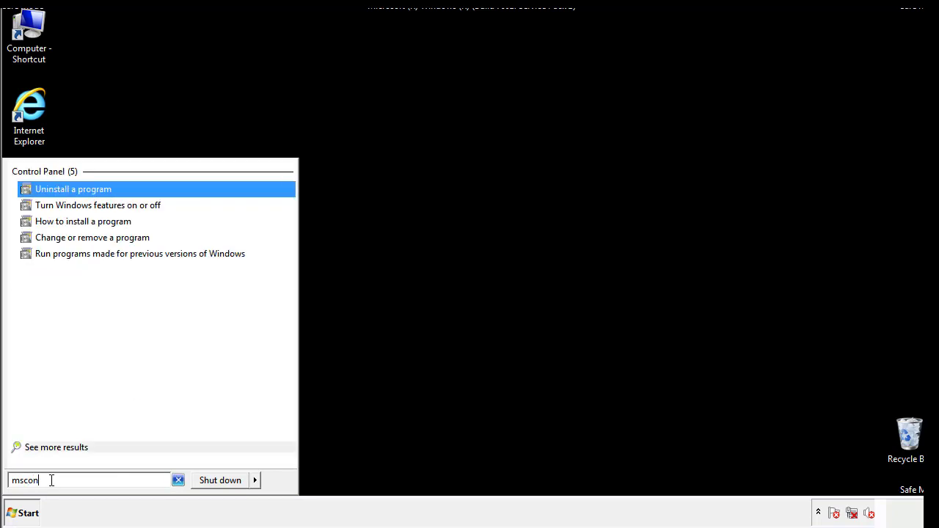
pyautogui.write('fig')
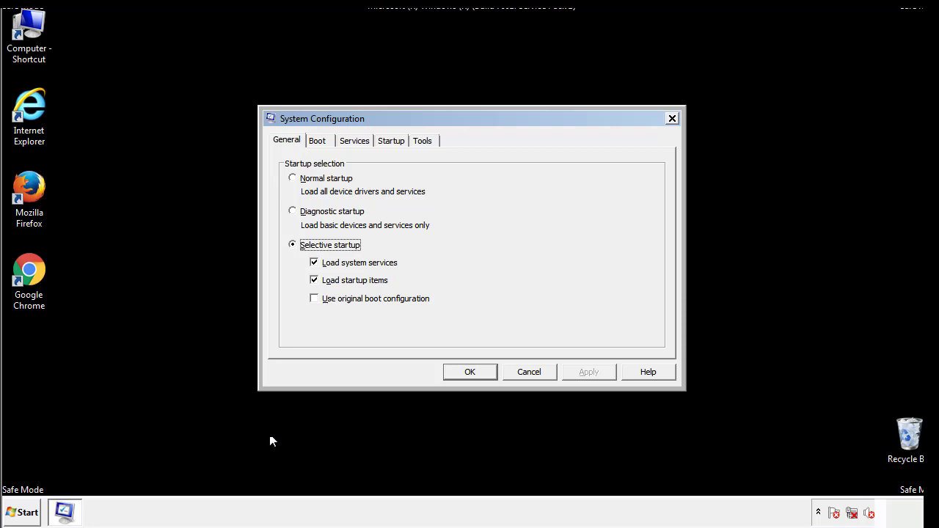
pyautogui.click(317, 141)
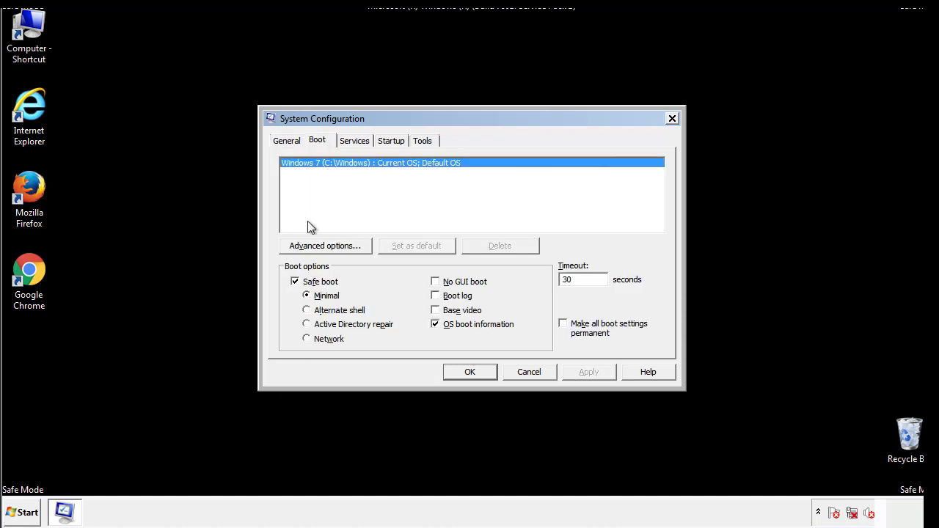
pyautogui.click(295, 282)
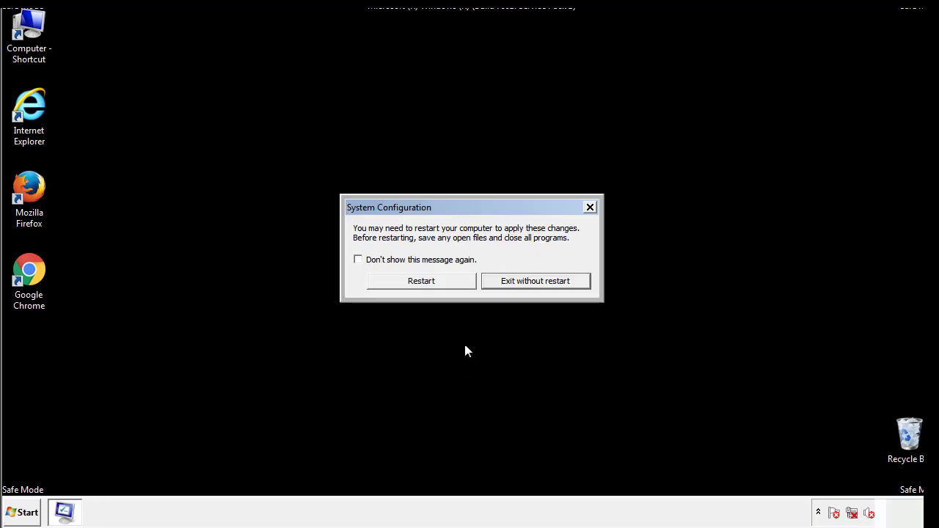
pyautogui.click(421, 281)
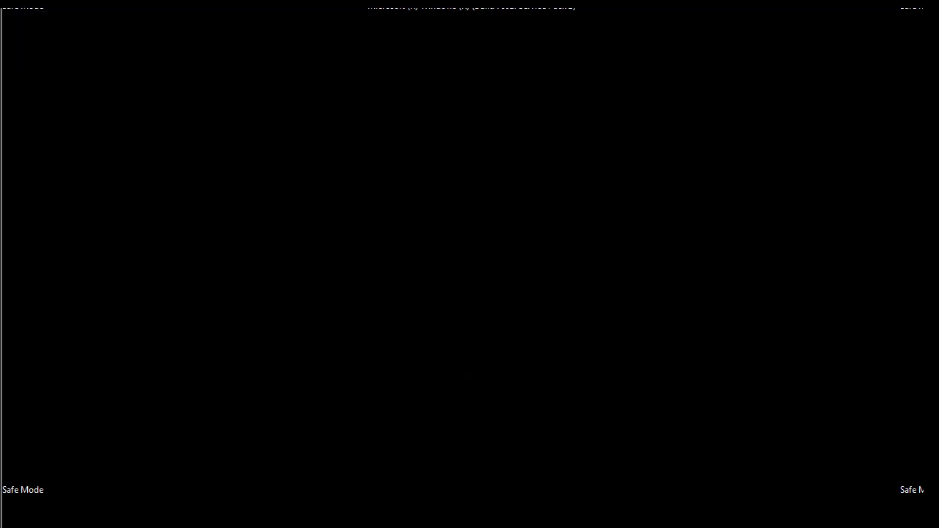